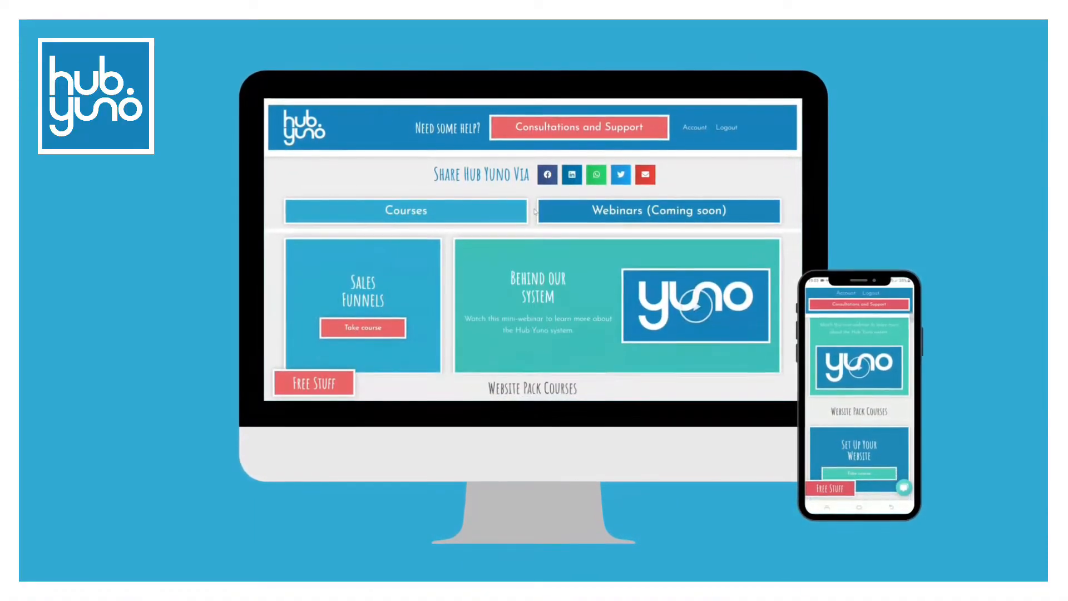
# Scroll through the ActiveCampaign pages and move toward the Forms area
pyautogui.scroll(-3)
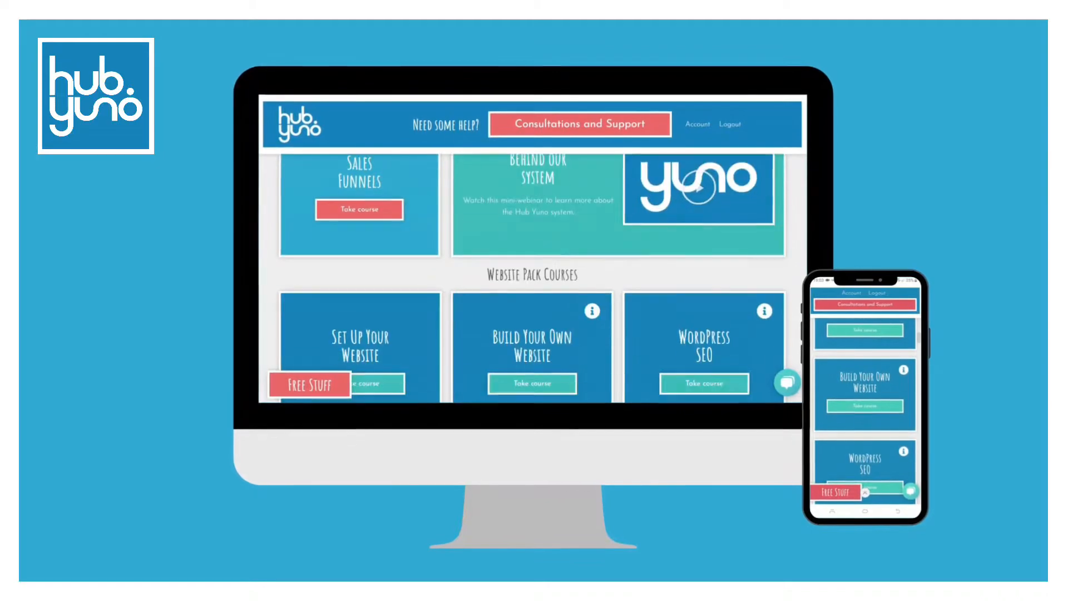
pyautogui.scroll(-3)
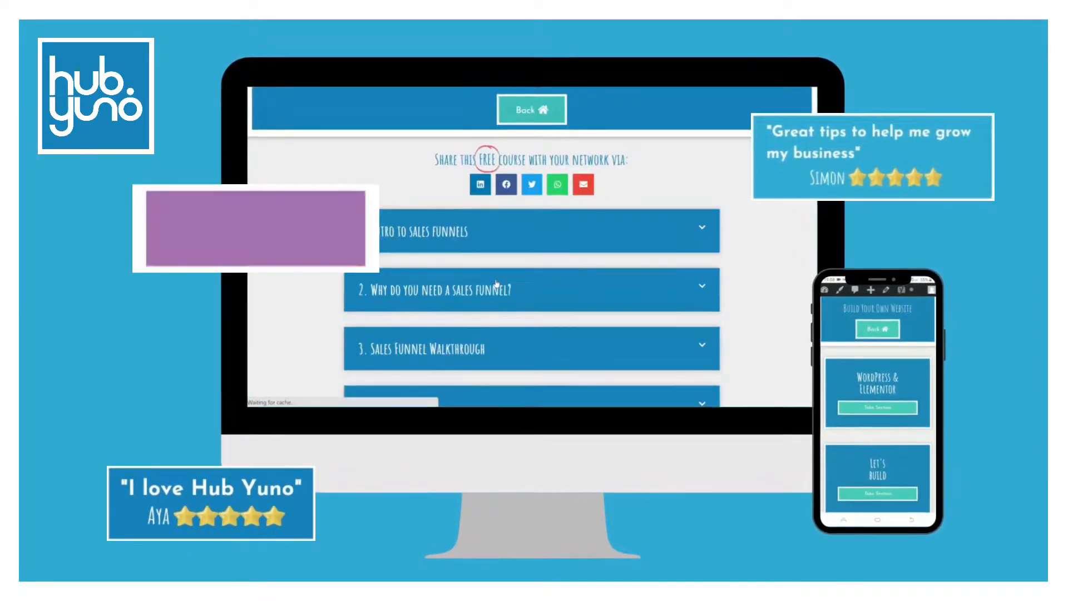
pyautogui.scroll(-3)
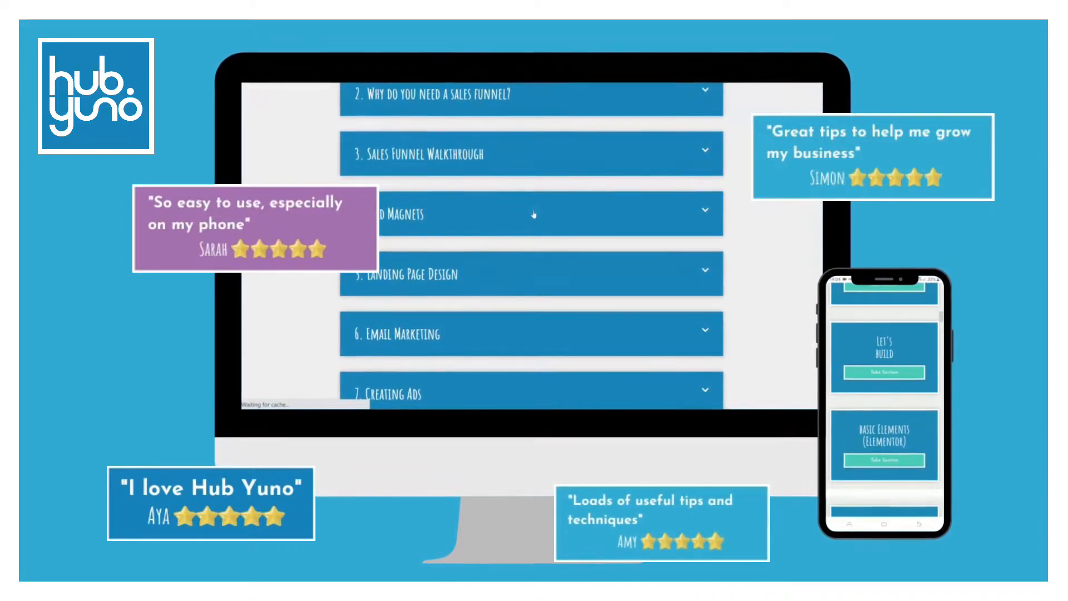
pyautogui.click(531, 213)
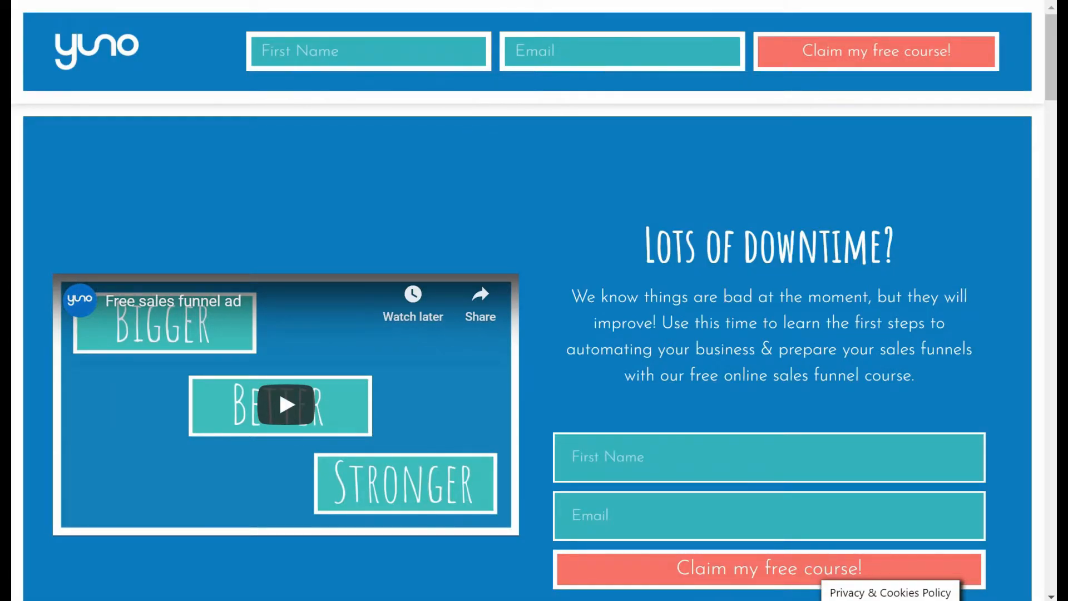
pyautogui.moveTo(567, 272)
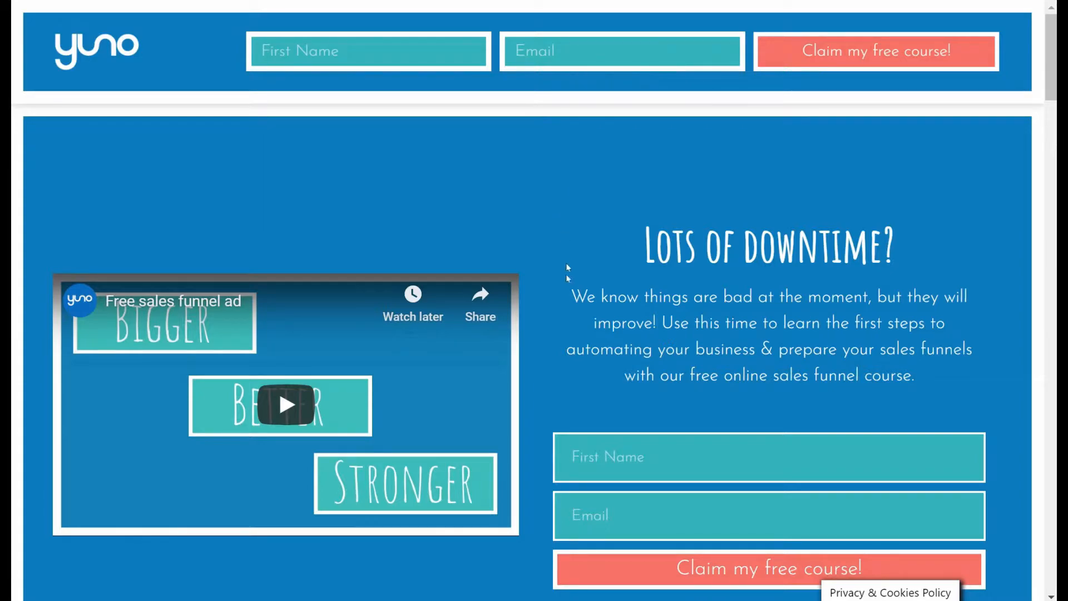
pyautogui.scroll(-3)
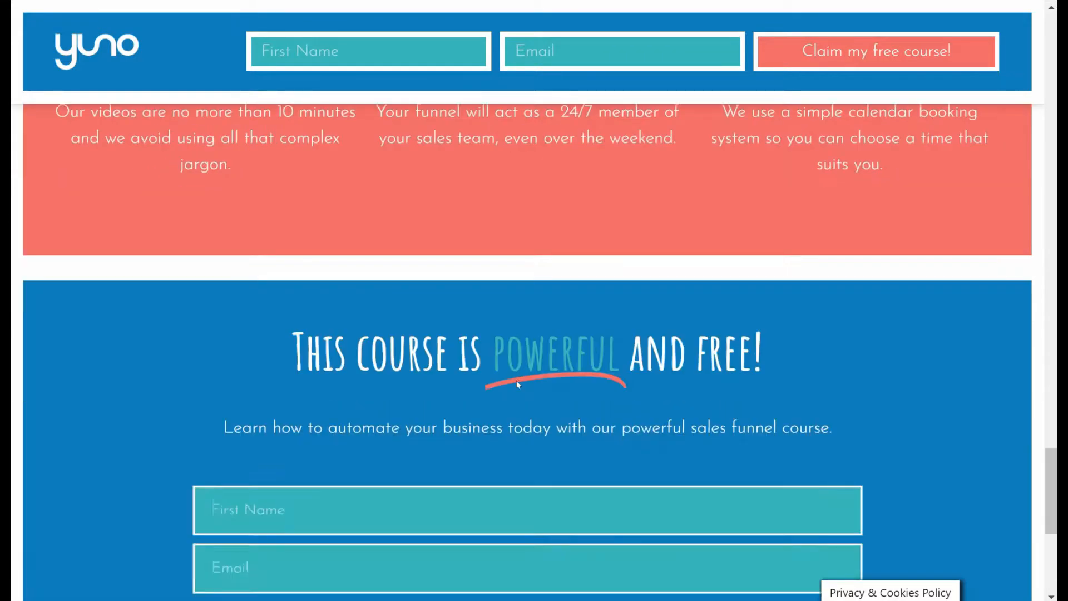
pyautogui.scroll(-3)
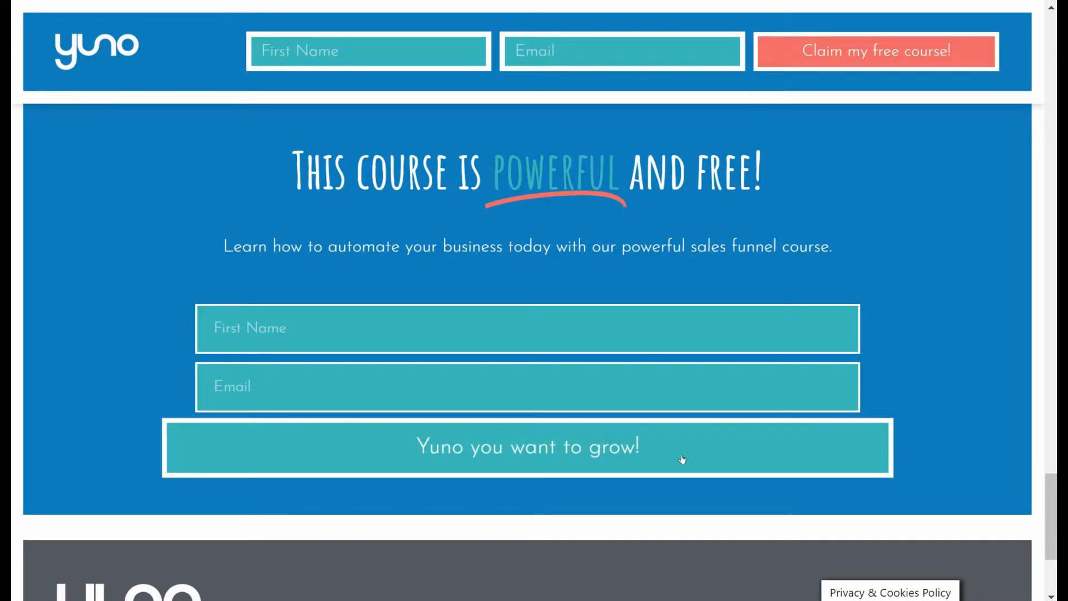
pyautogui.moveTo(702, 232)
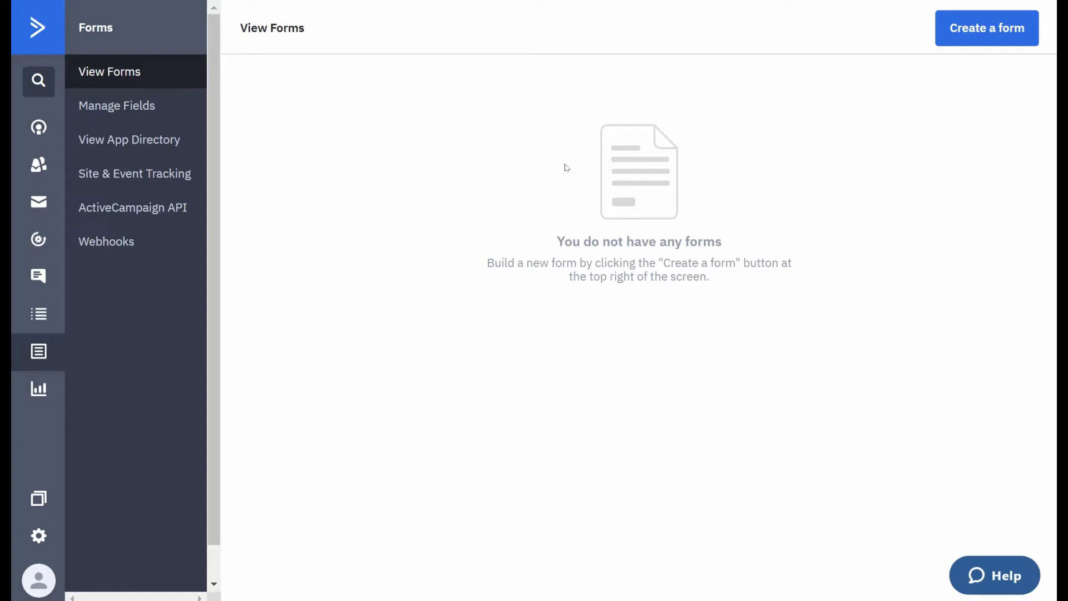
pyautogui.moveTo(38, 353)
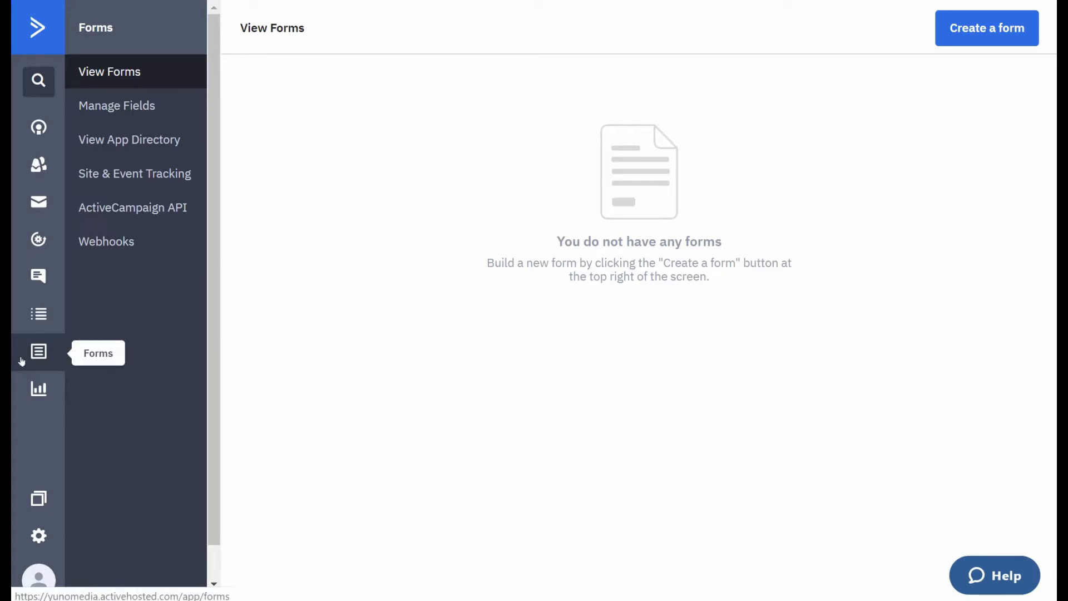
# Create an inline form named 'form 1' whose action subscribes contacts to the Master Contact List
pyautogui.click(987, 27)
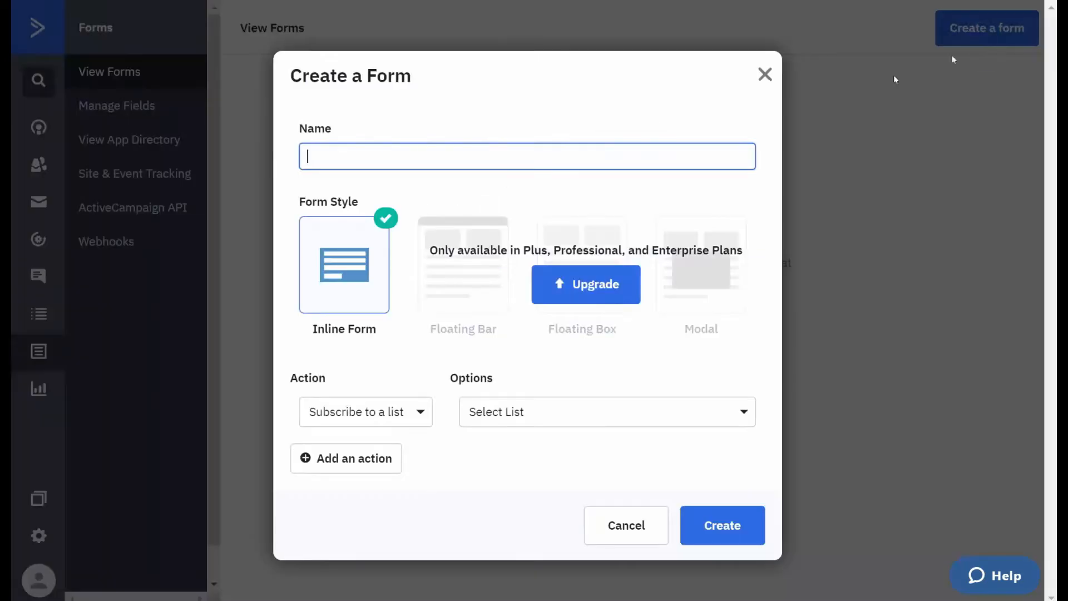
pyautogui.write('fo')
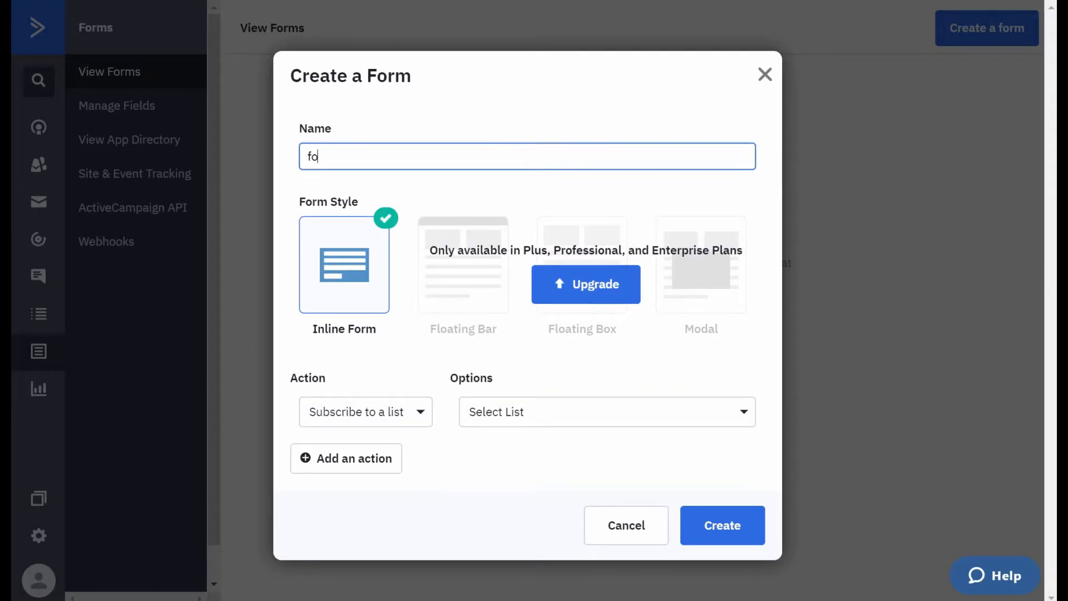
pyautogui.write('rm 1')
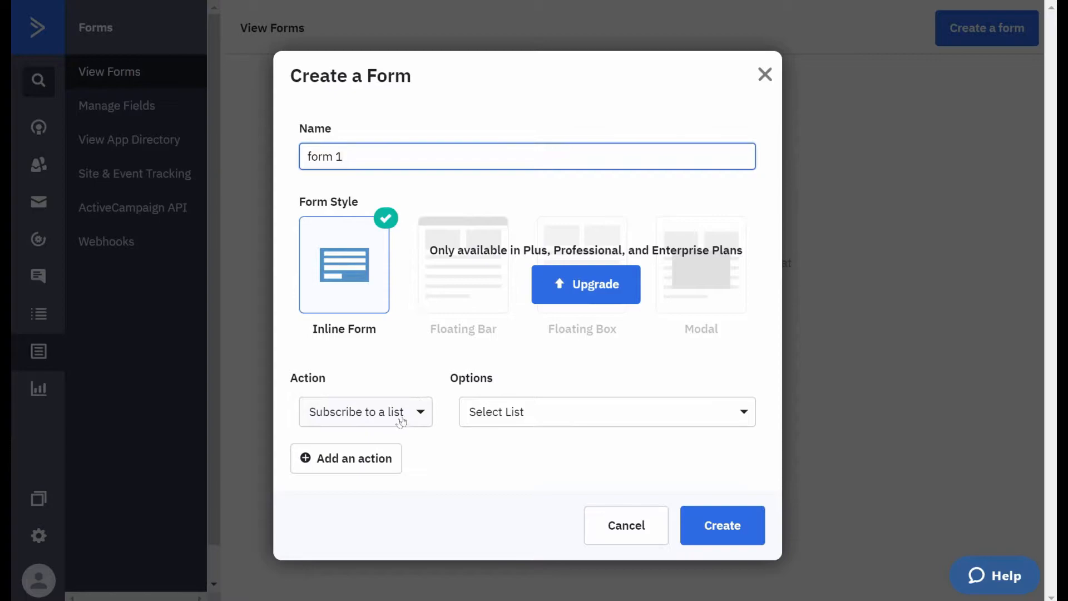
pyautogui.click(365, 412)
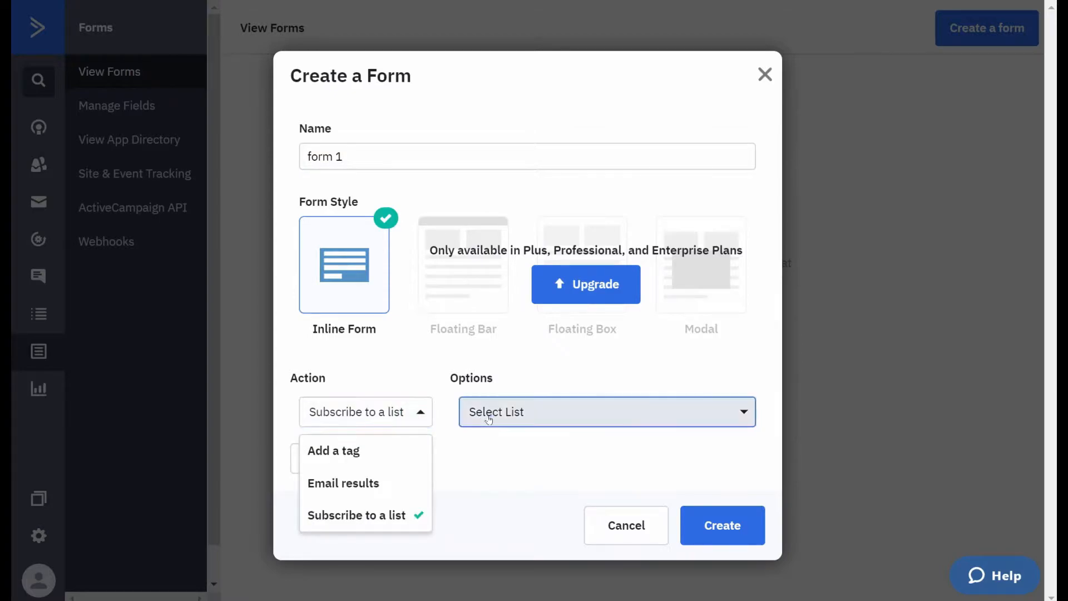
pyautogui.click(605, 412)
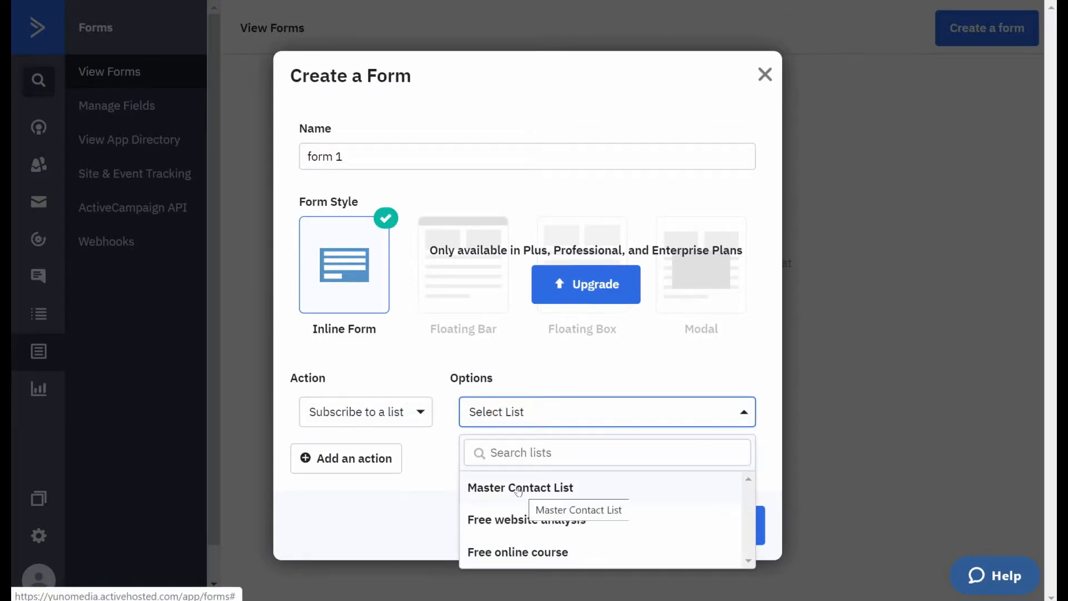
pyautogui.click(520, 487)
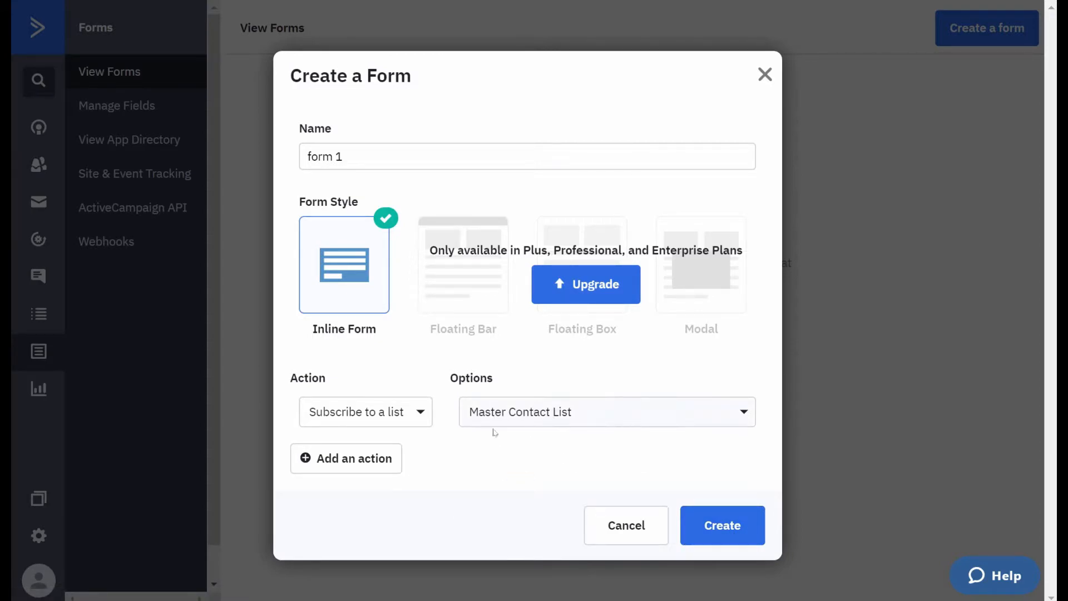
pyautogui.moveTo(508, 420)
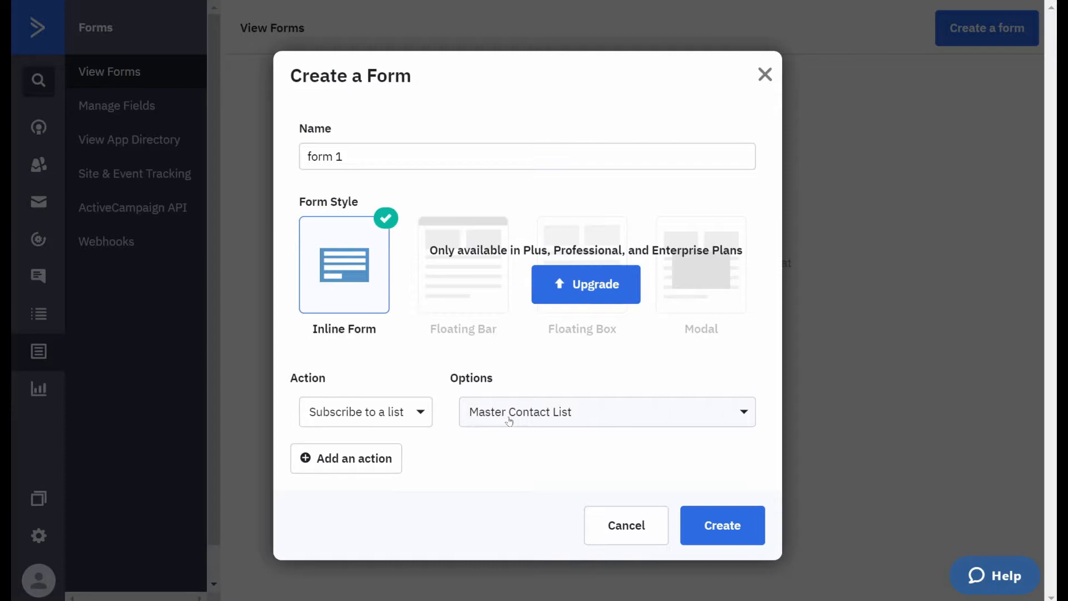
pyautogui.click(720, 525)
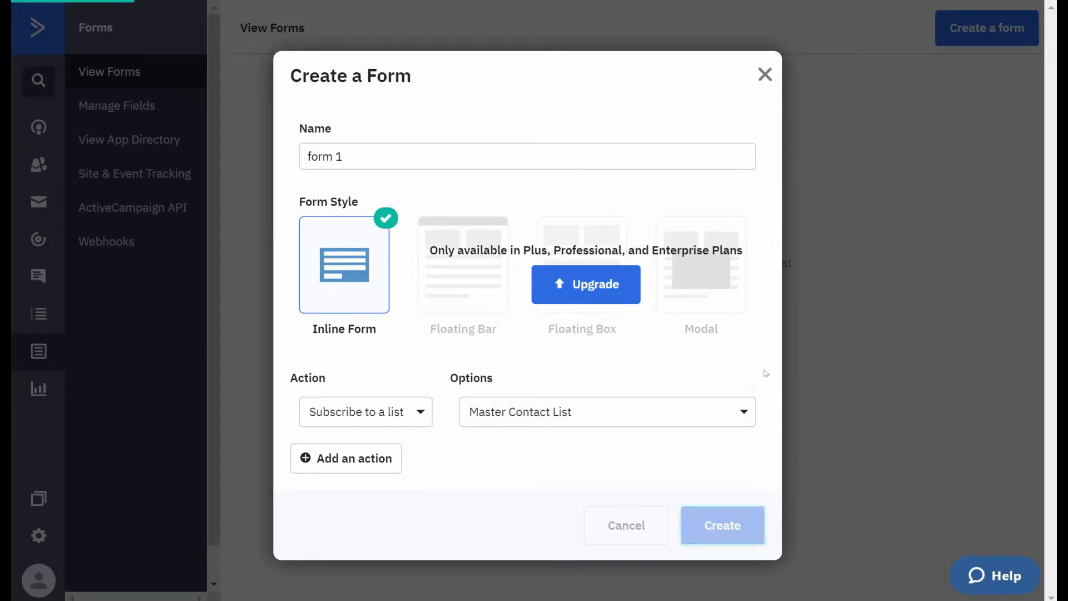
pyautogui.click(721, 524)
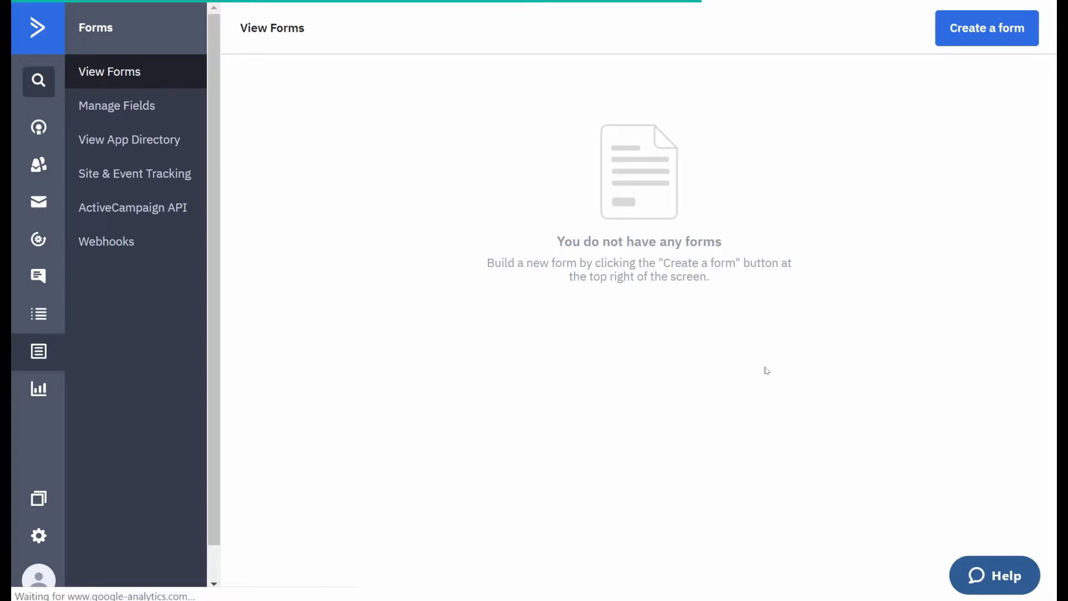
# Change the form heading from 'Subscribe for Email Updates' to 'Subscribe for a free ebook!'
pyautogui.click(985, 28)
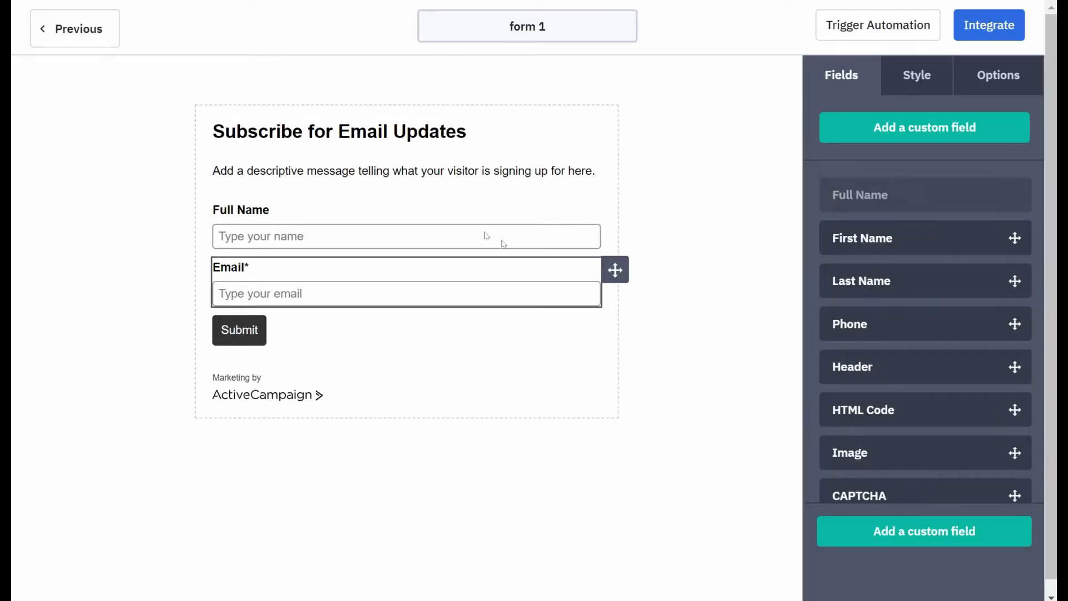
pyautogui.click(403, 171)
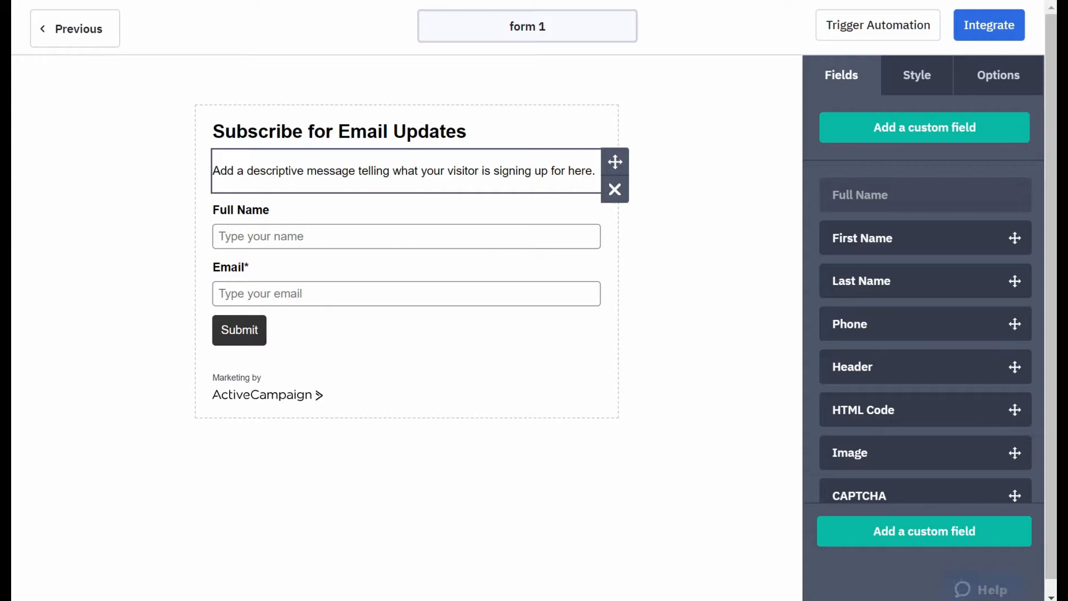
pyautogui.click(338, 131)
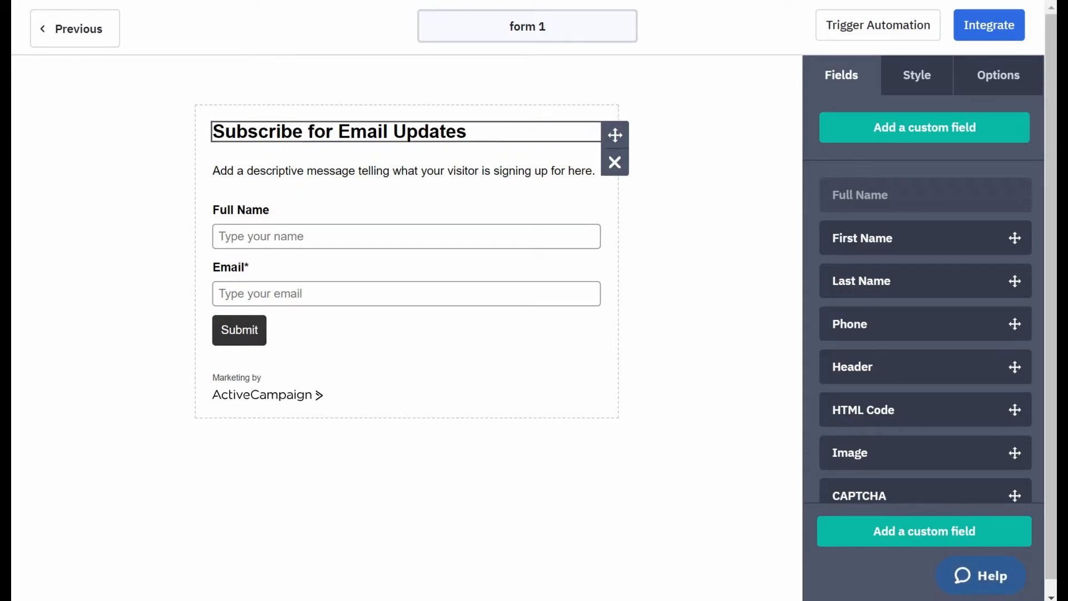
pyautogui.click(338, 131)
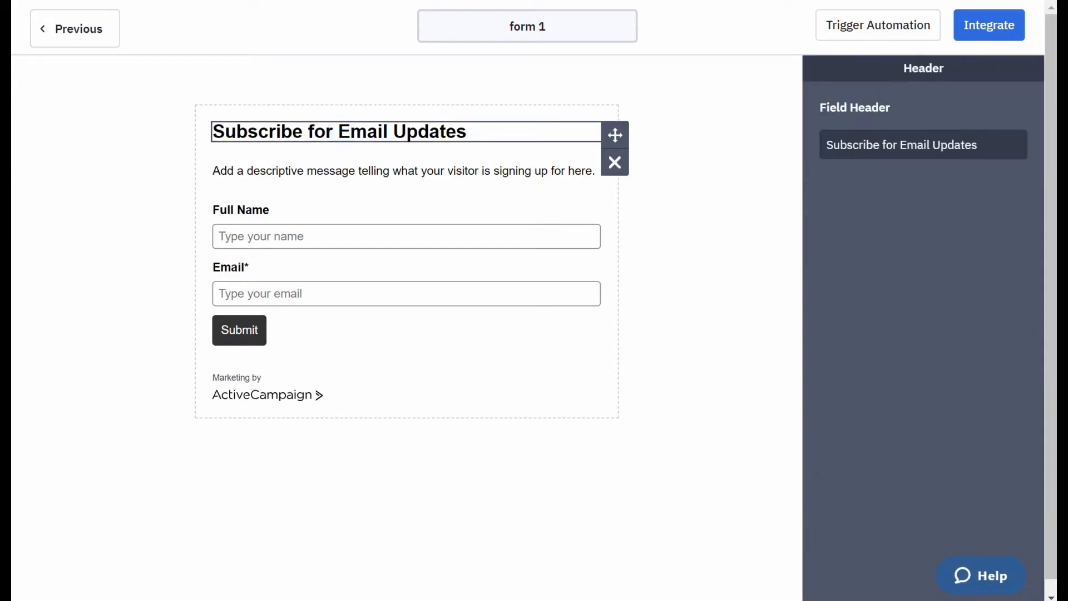
pyautogui.click(922, 144)
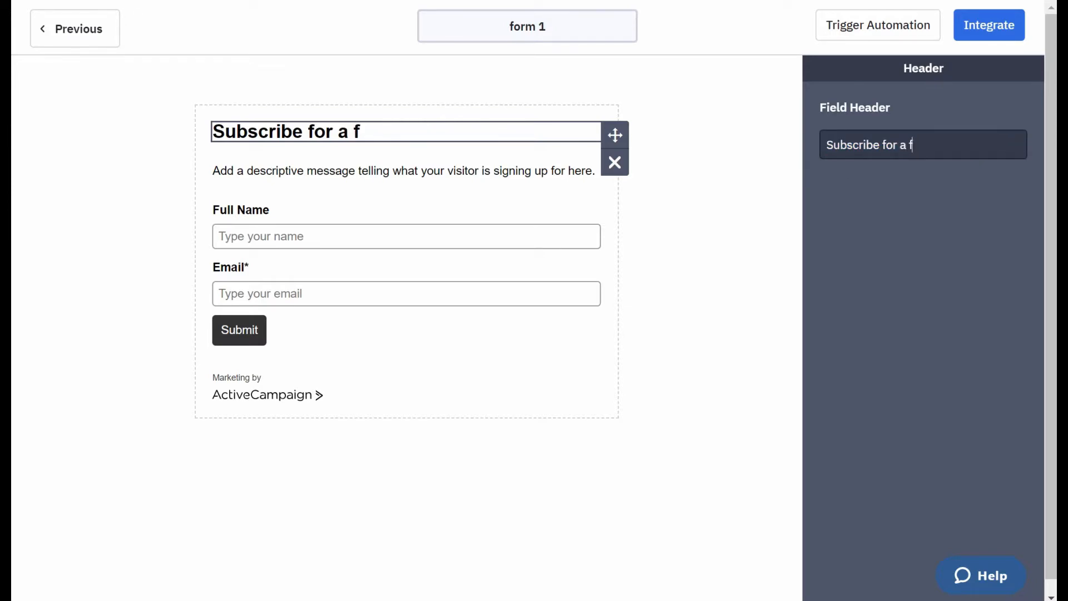
pyautogui.write('ree eboo')
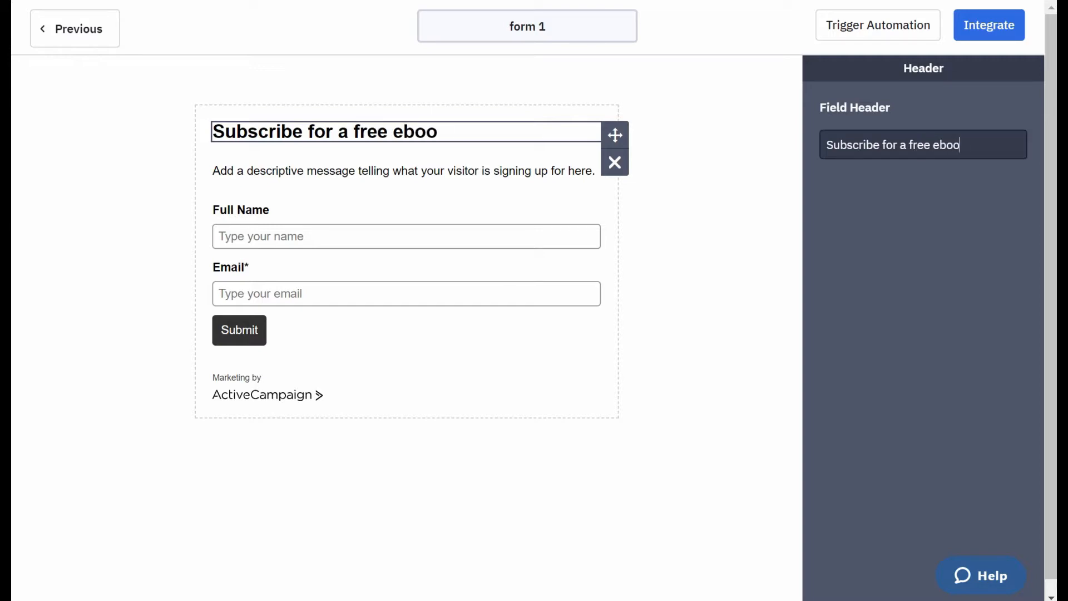
pyautogui.write('k!')
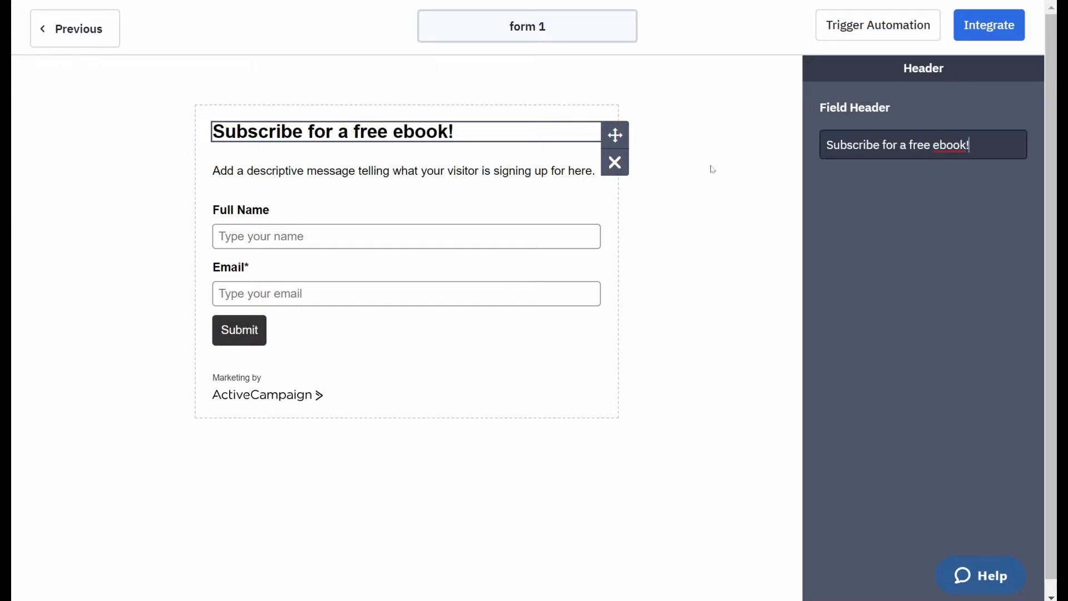
pyautogui.click(403, 170)
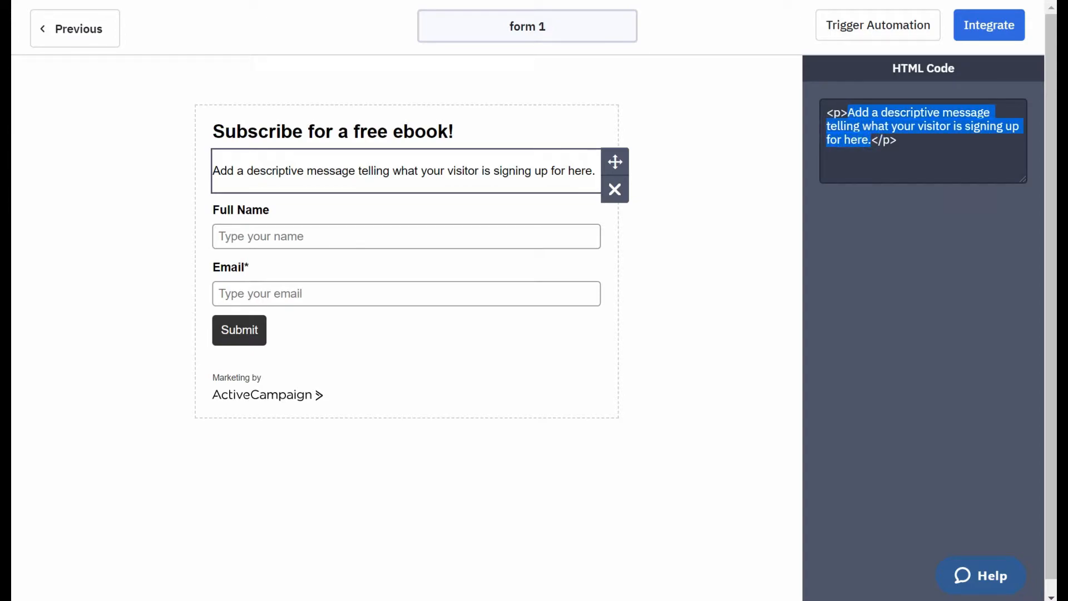
pyautogui.moveTo(914, 226)
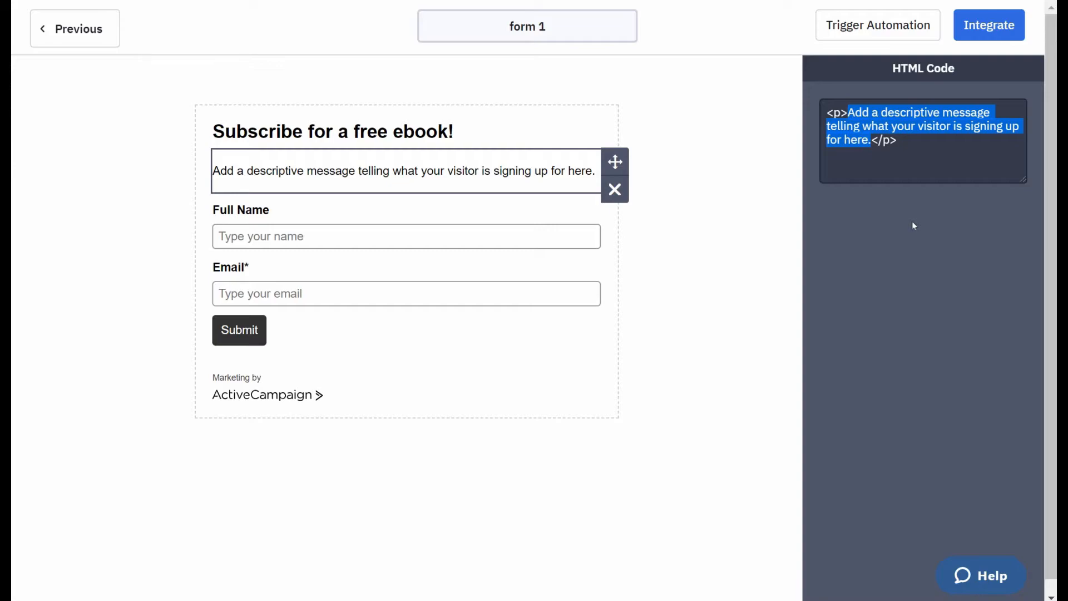
# Rewrite the description: 'Add your first name and email to get a free ebook about lead magnets…' through '…clients.'
pyautogui.write('Add your first name and </p>')
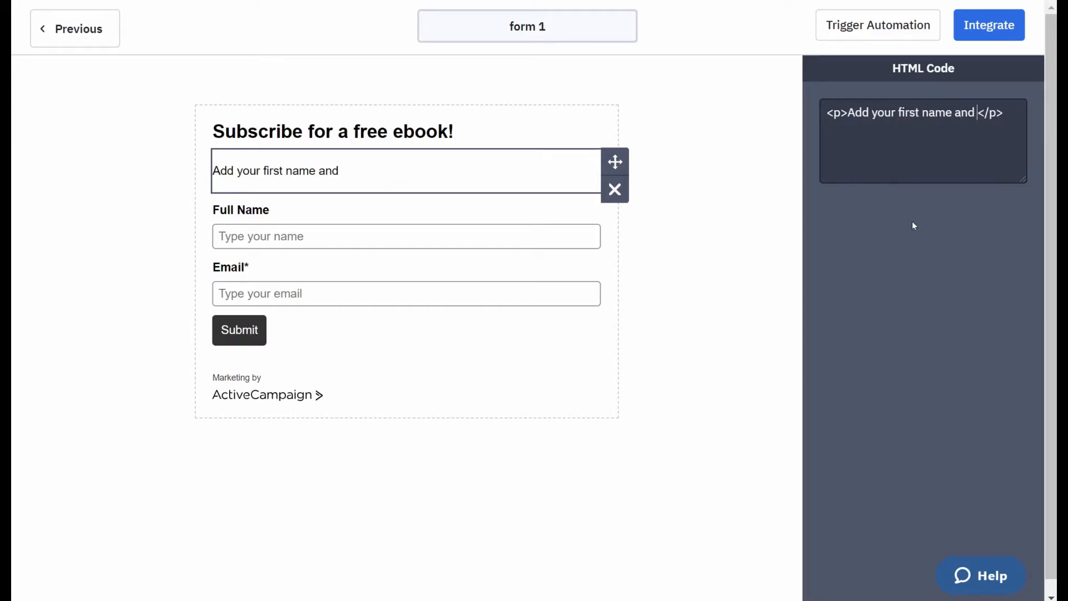
pyautogui.write('email to get a free ebook a')
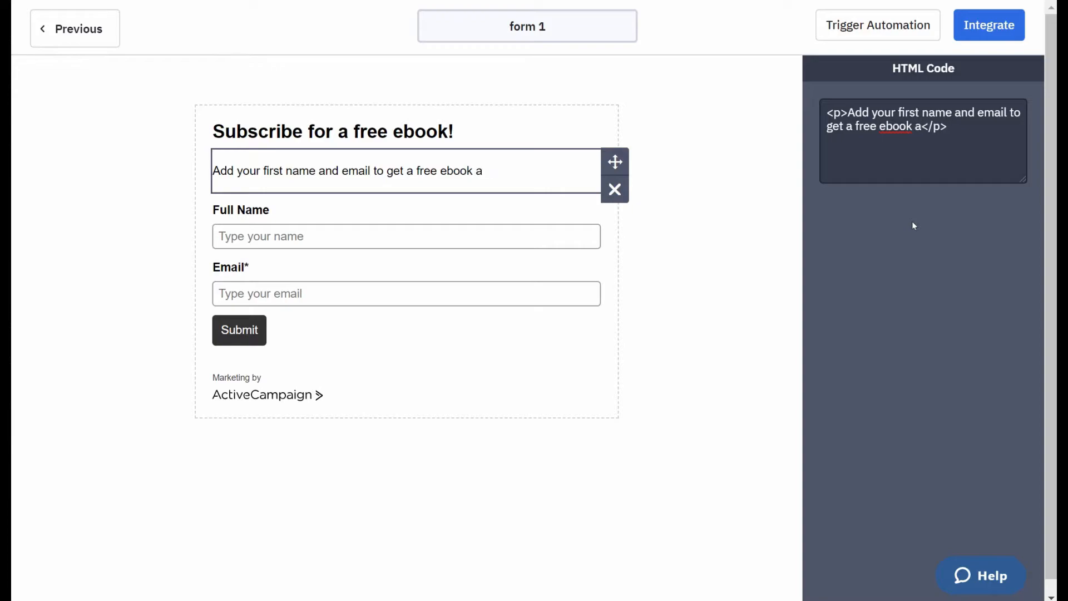
pyautogui.write('bout lead magnets. This will include')
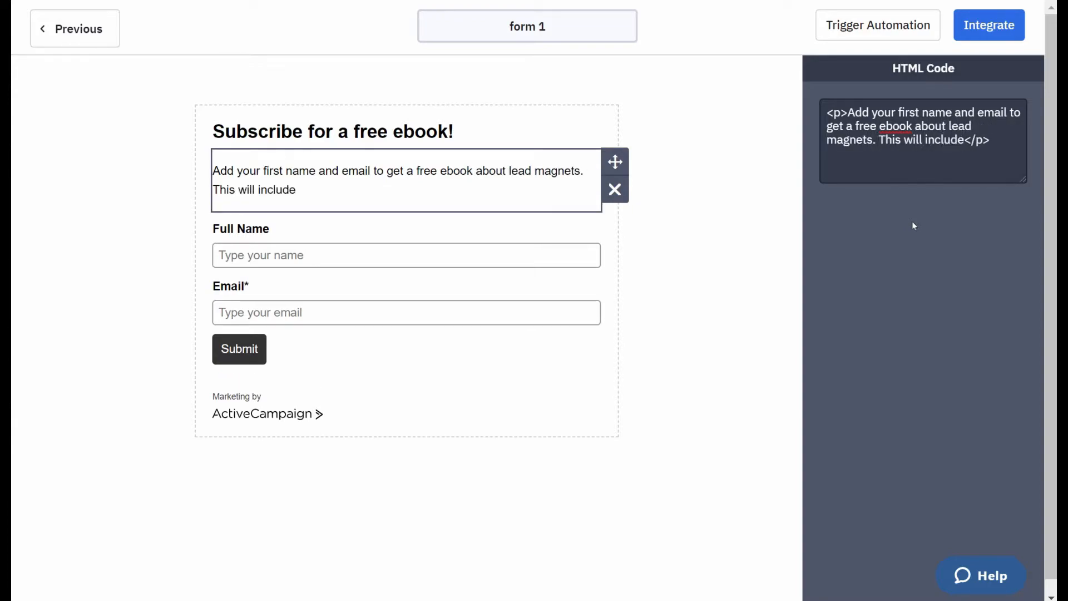
pyautogui.write('everything you will need to know to make a perfect hook for you potential c')
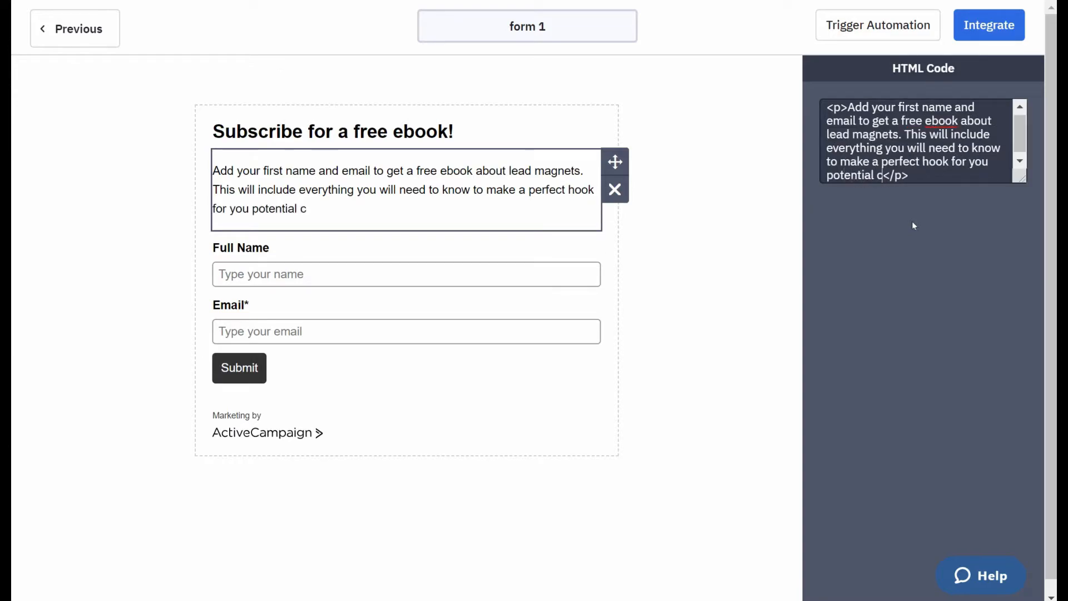
pyautogui.write('lients.')
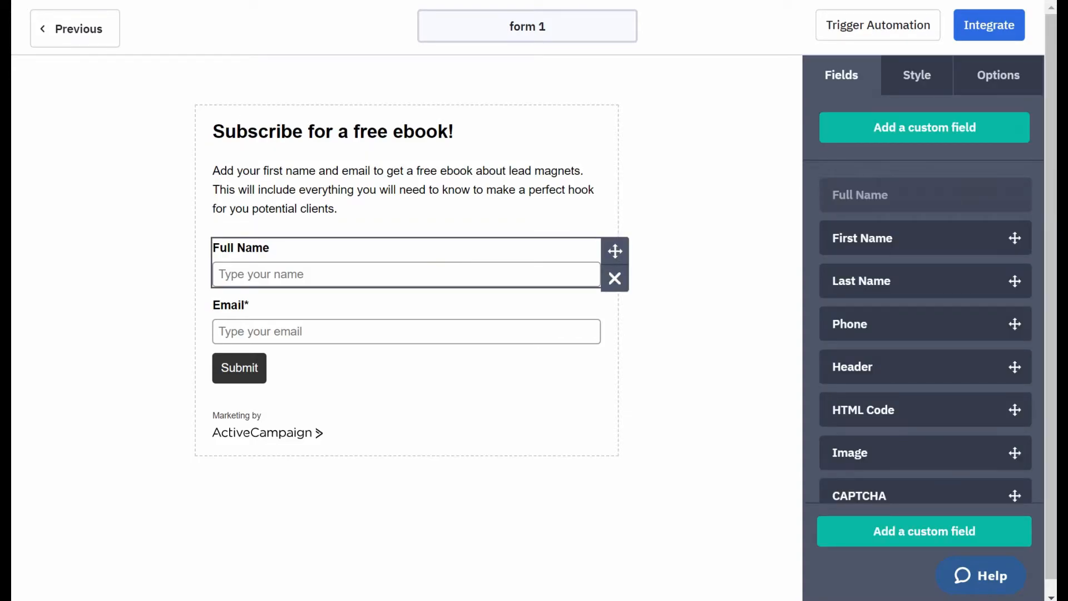
pyautogui.moveTo(260, 247)
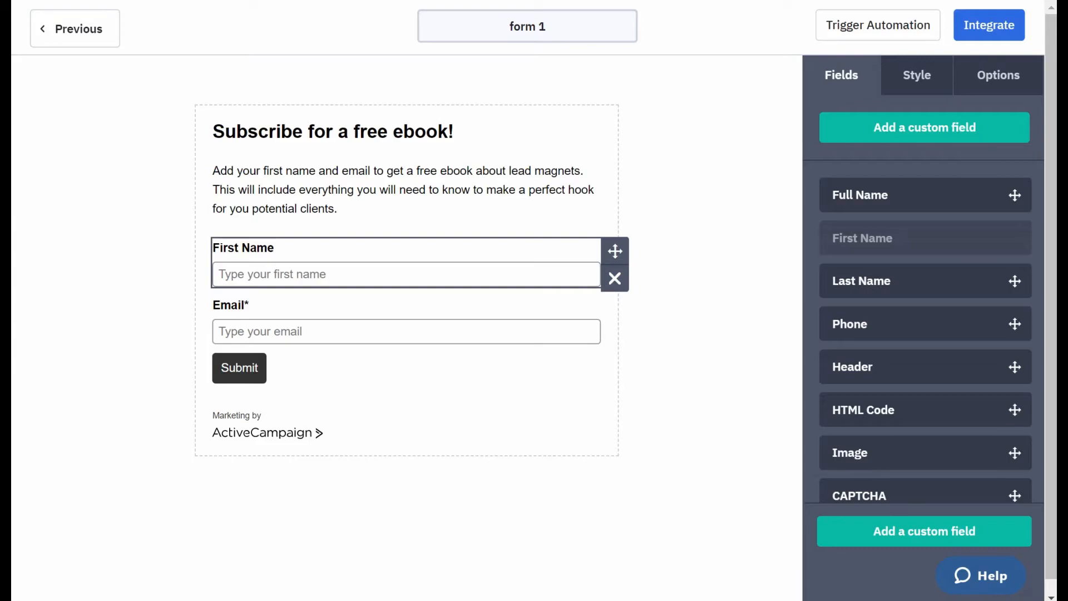
# Review the First Name field's settings and placeholder, then return to the Fields list and the Email field
pyautogui.click(406, 273)
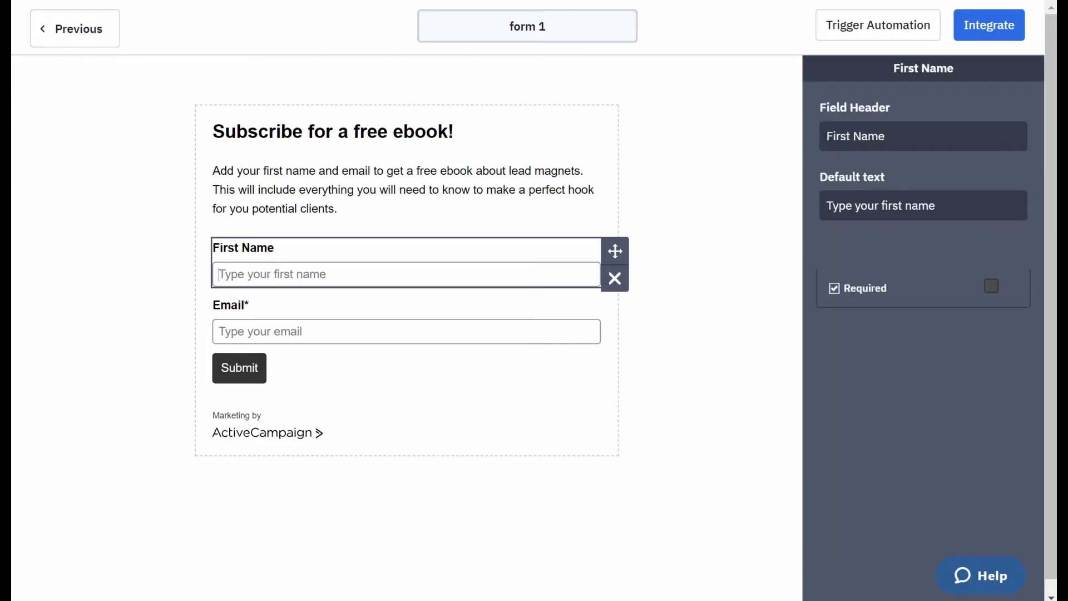
pyautogui.click(405, 331)
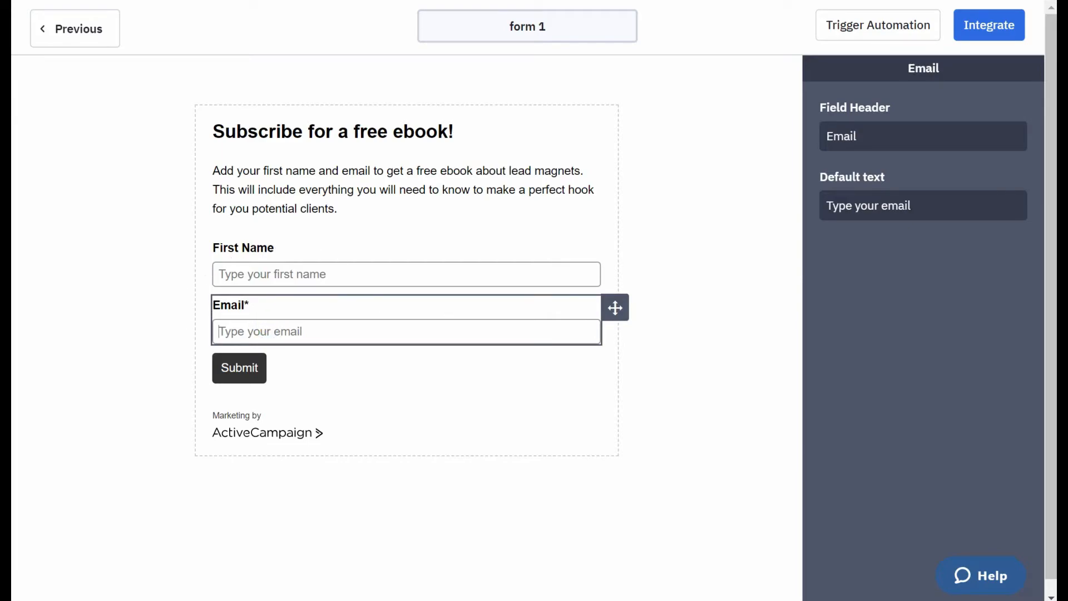
pyautogui.click(841, 74)
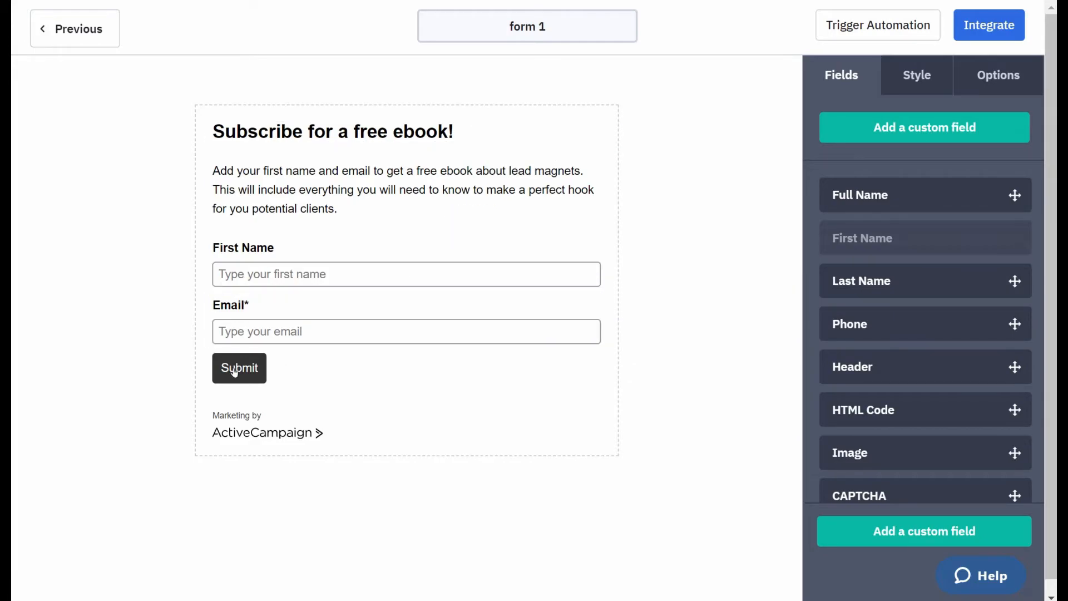
pyautogui.click(239, 368)
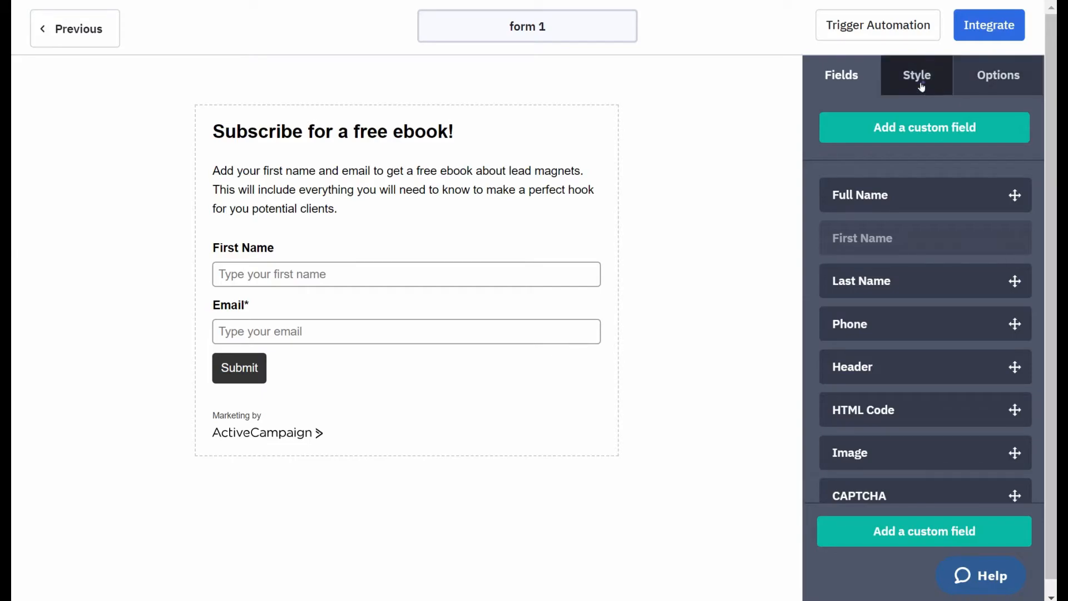
# In Style, try the side-by-side inline layout and go back to the stacked layout
pyautogui.click(915, 75)
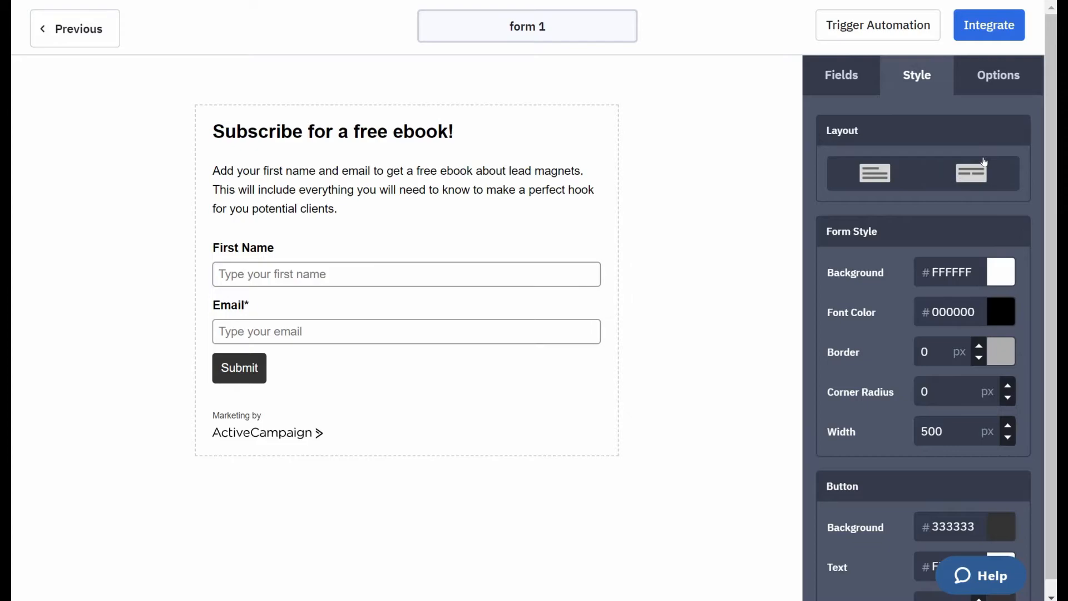
pyautogui.click(970, 174)
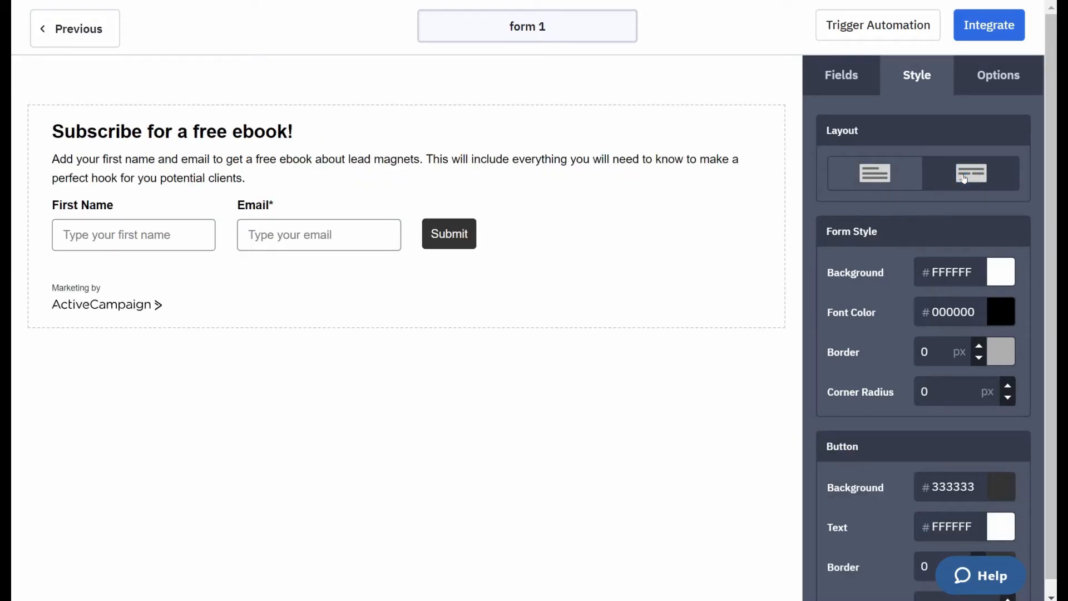
pyautogui.click(875, 174)
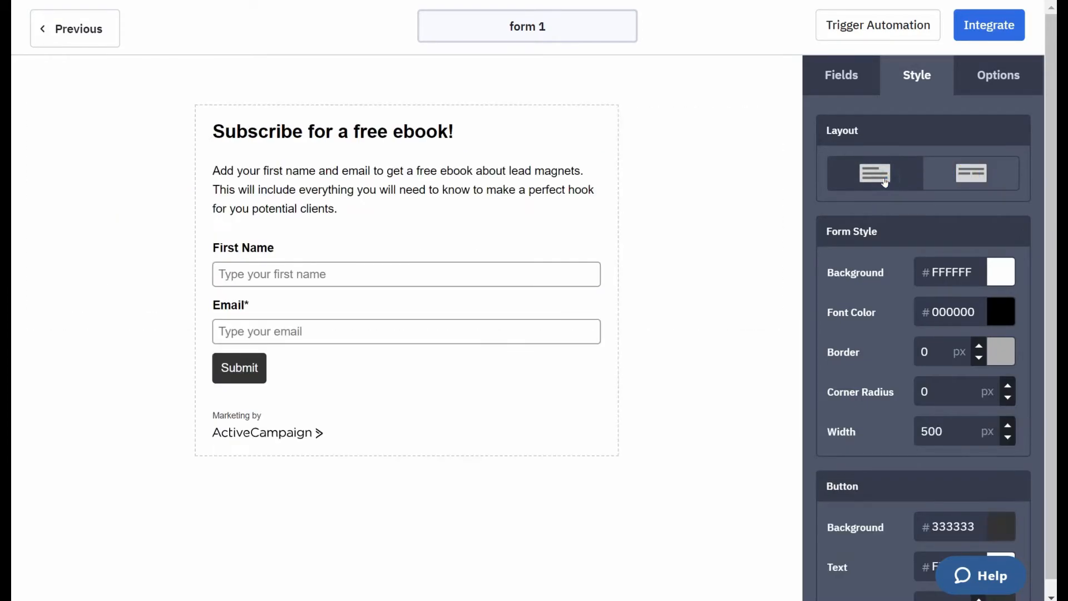
pyautogui.scroll(-3)
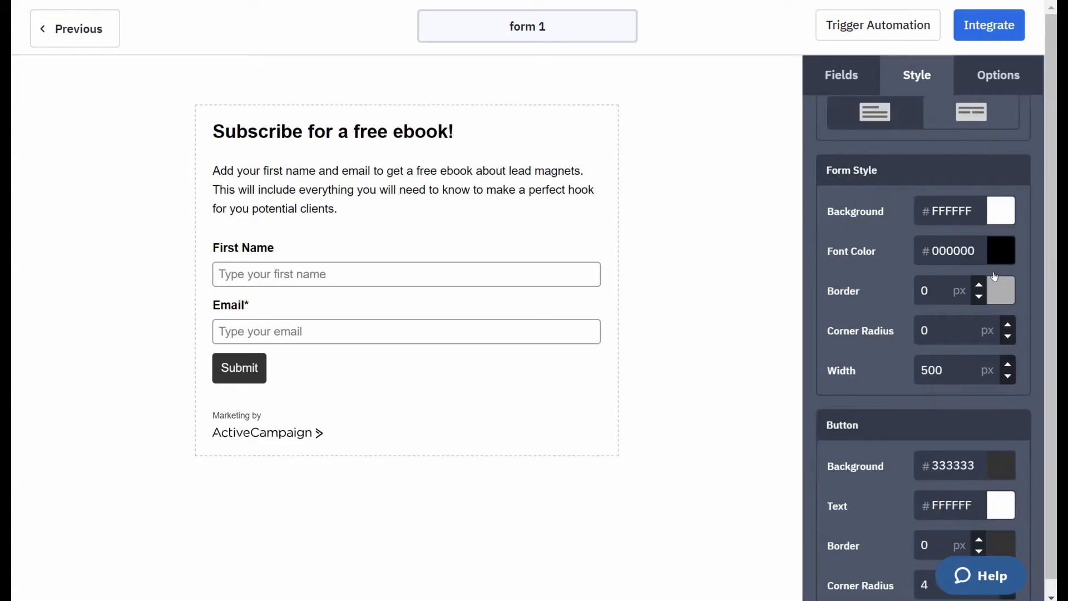
pyautogui.scroll(-3)
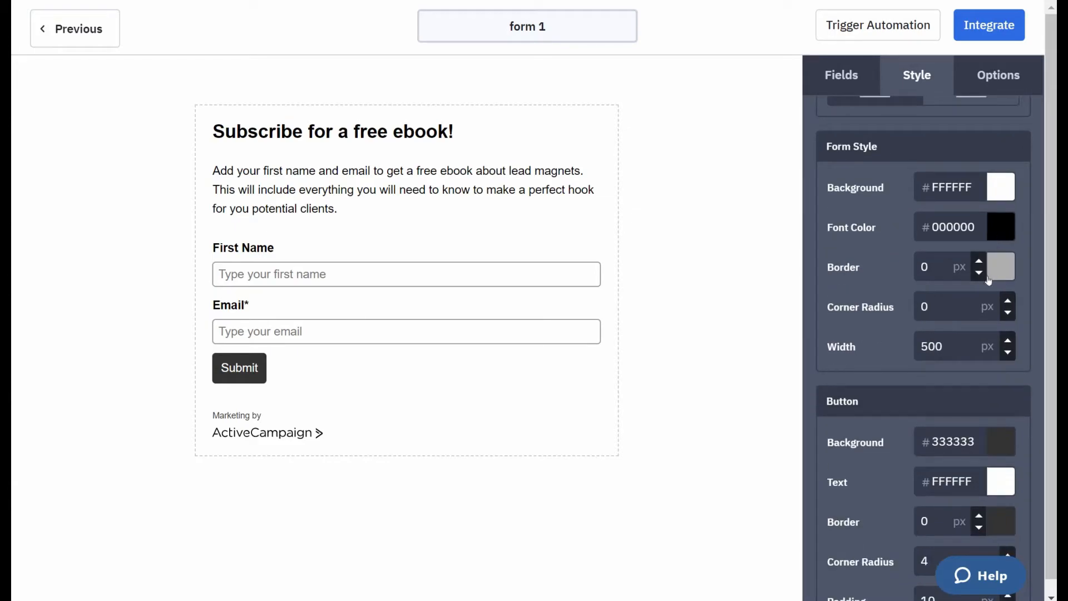
# Give the form a thick black border, slightly rounded corners, and cycle the border style to Double
pyautogui.click(1000, 266)
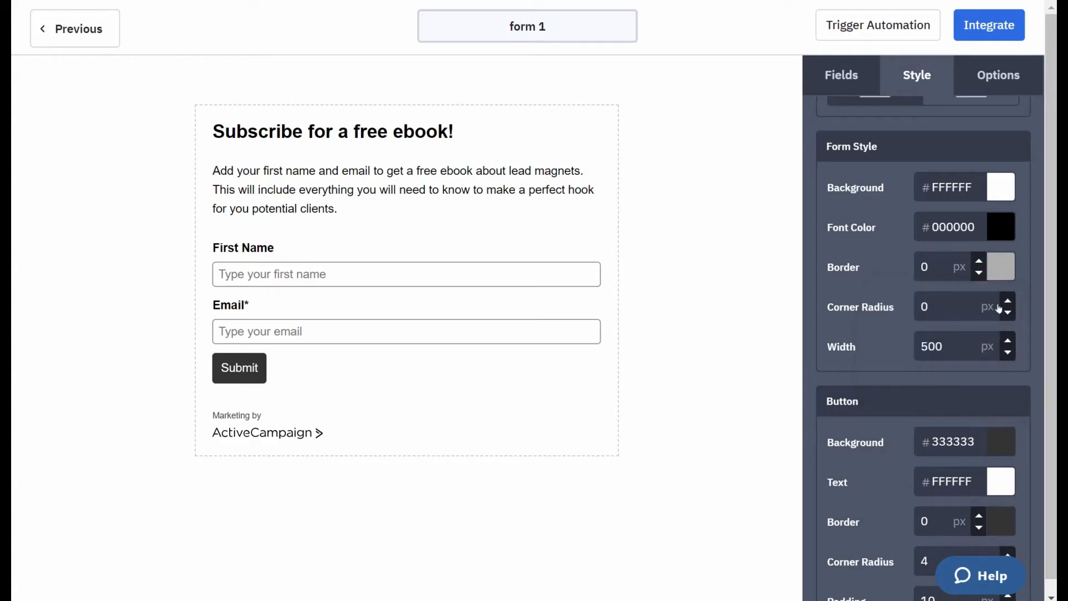
pyautogui.click(1007, 301)
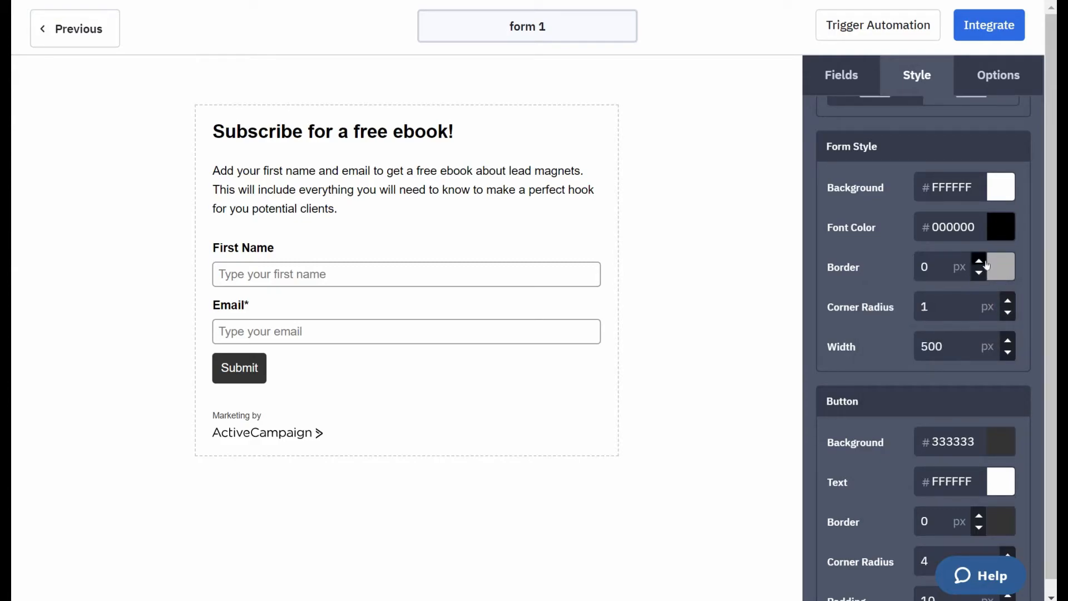
pyautogui.click(1000, 266)
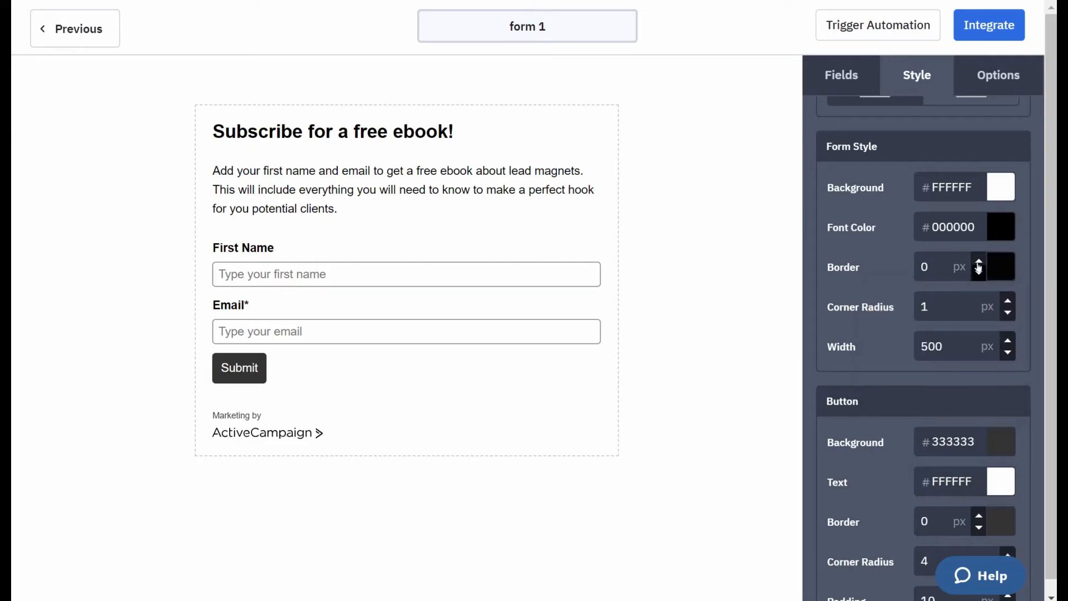
pyautogui.click(978, 262)
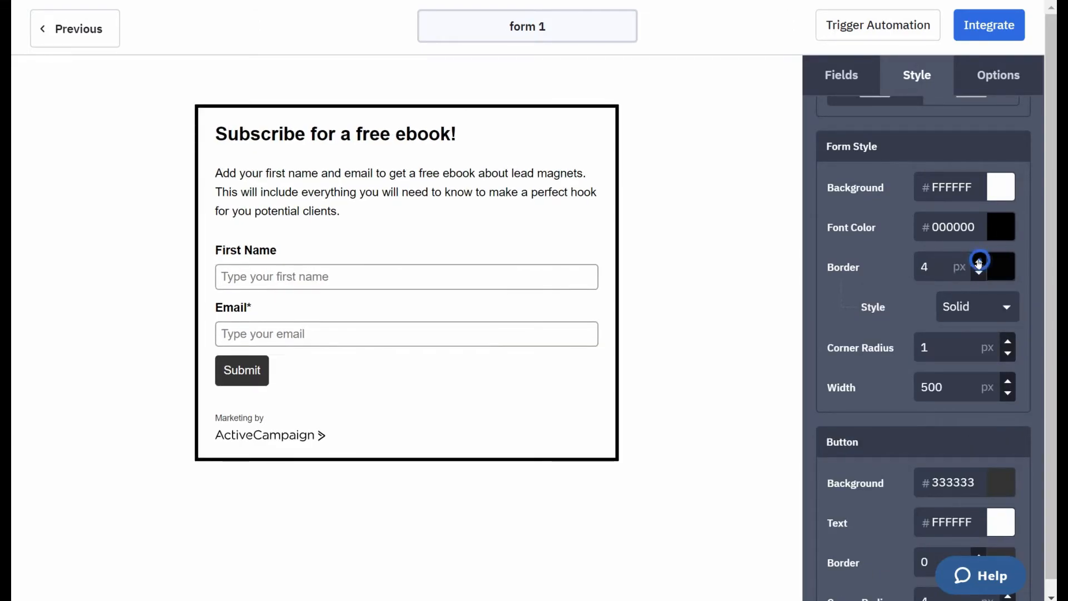
pyautogui.click(975, 305)
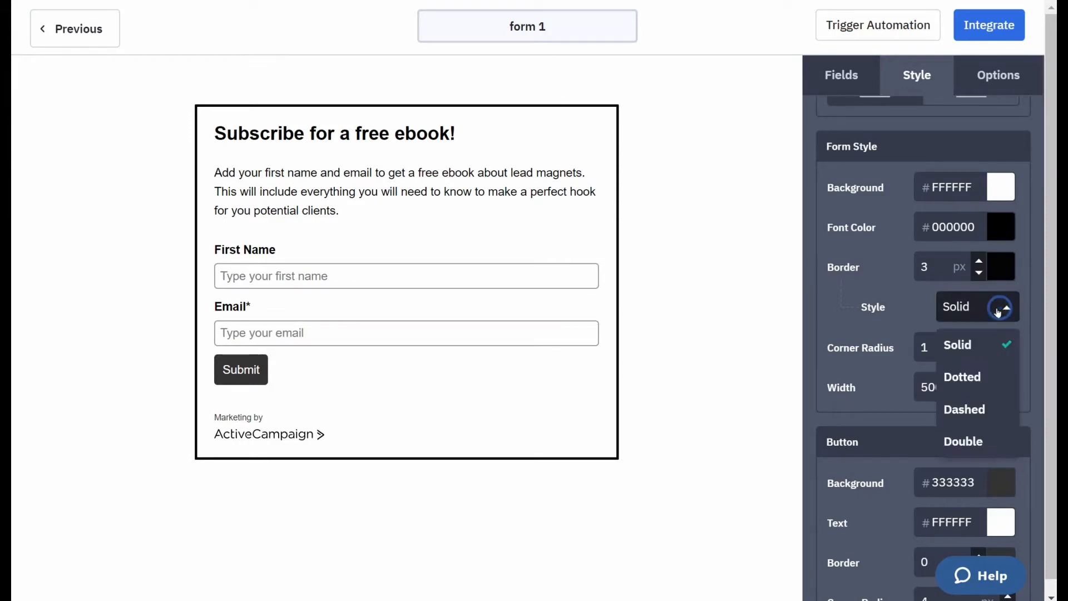
pyautogui.click(961, 377)
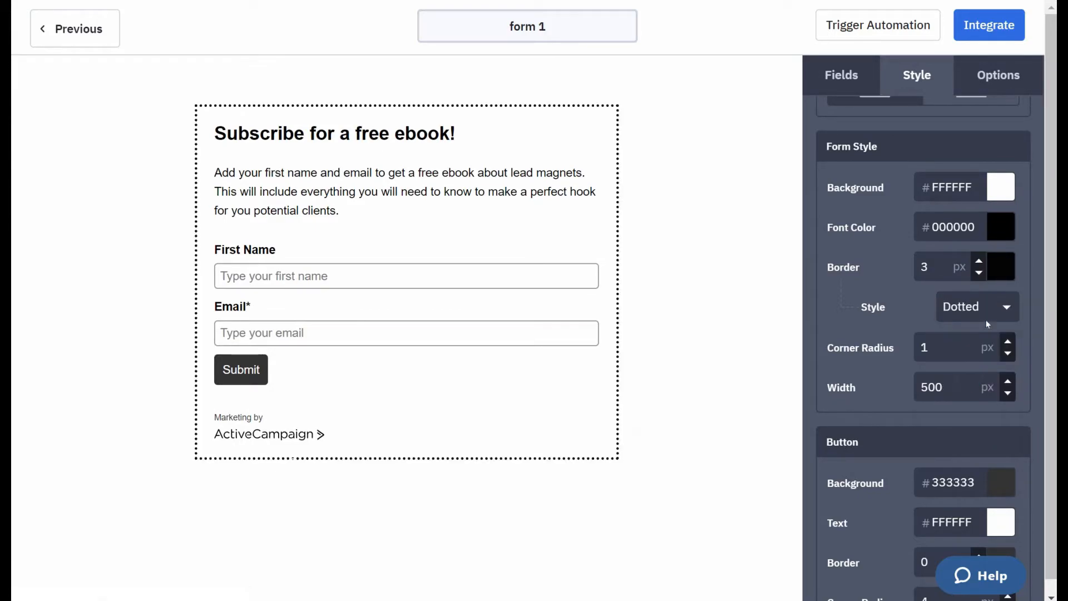
pyautogui.click(974, 306)
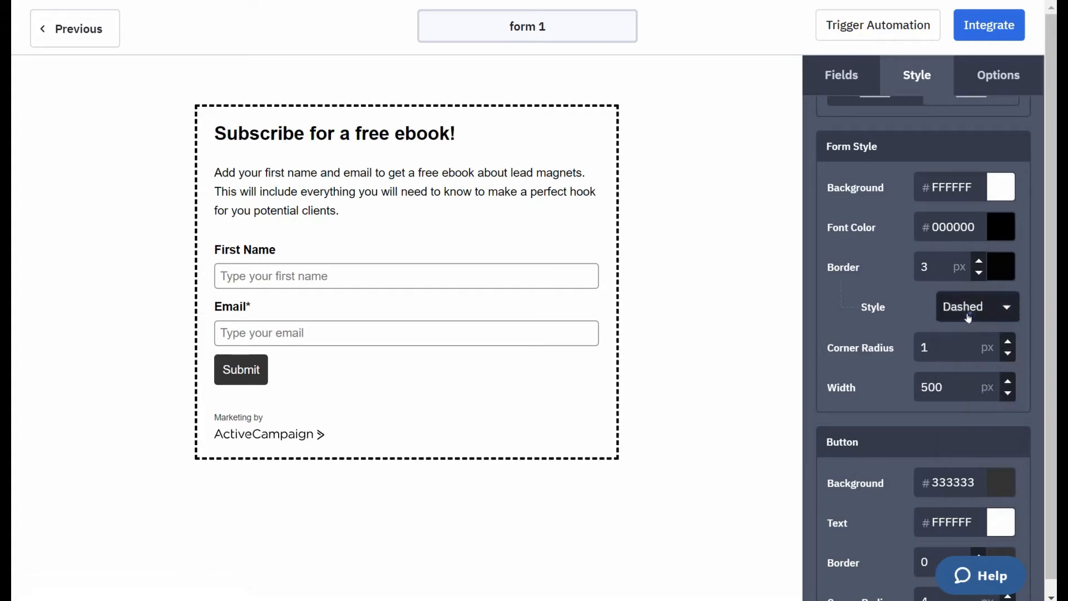
pyautogui.click(976, 307)
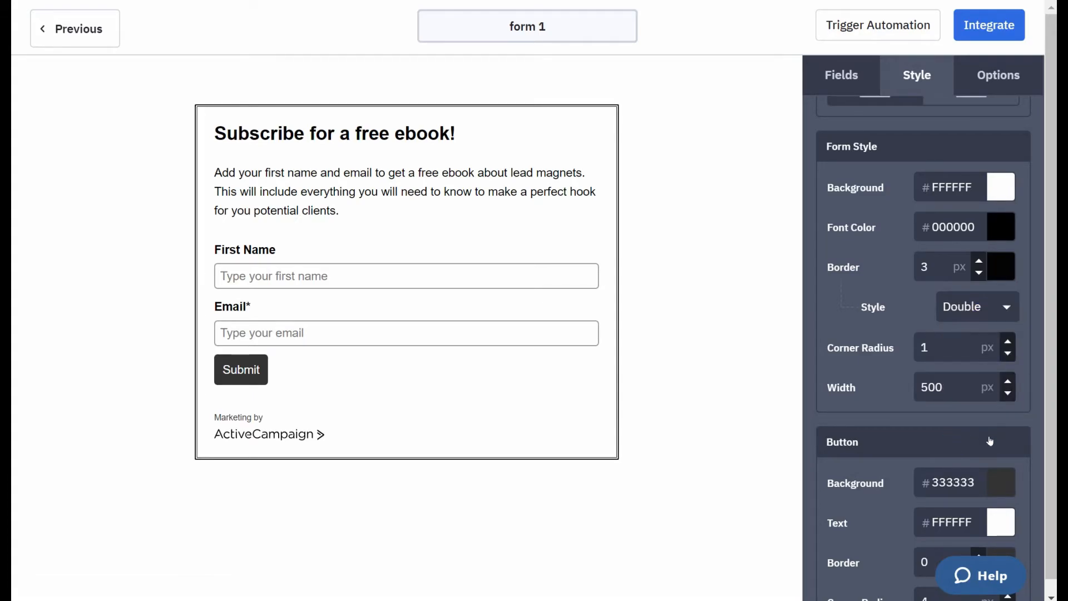
# Thicken the double border to 5px, round the corners to 21px and set the form width to 501px
pyautogui.click(978, 262)
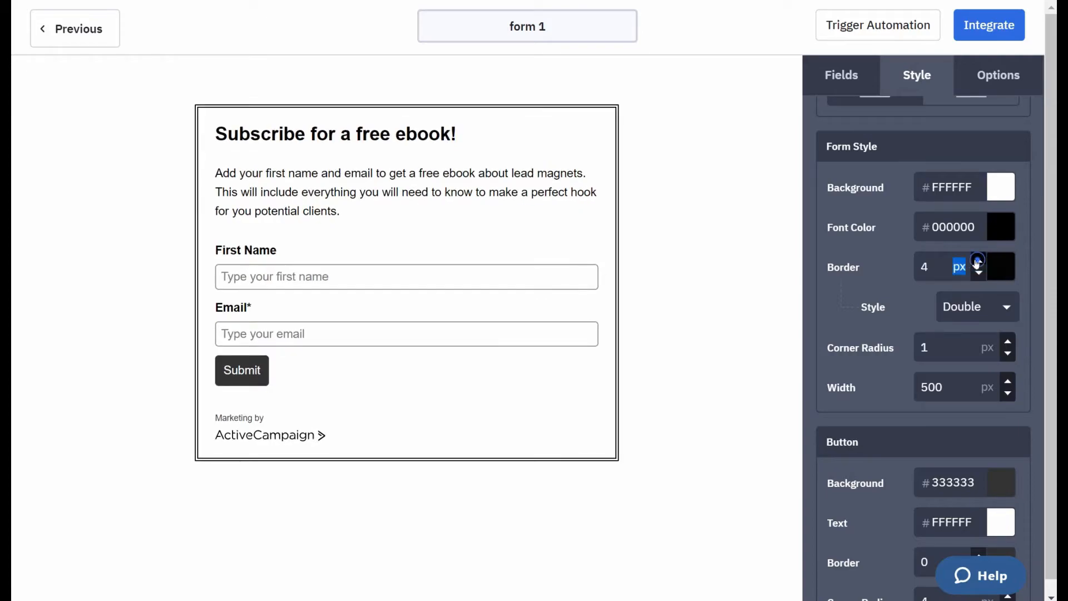
pyautogui.click(1008, 343)
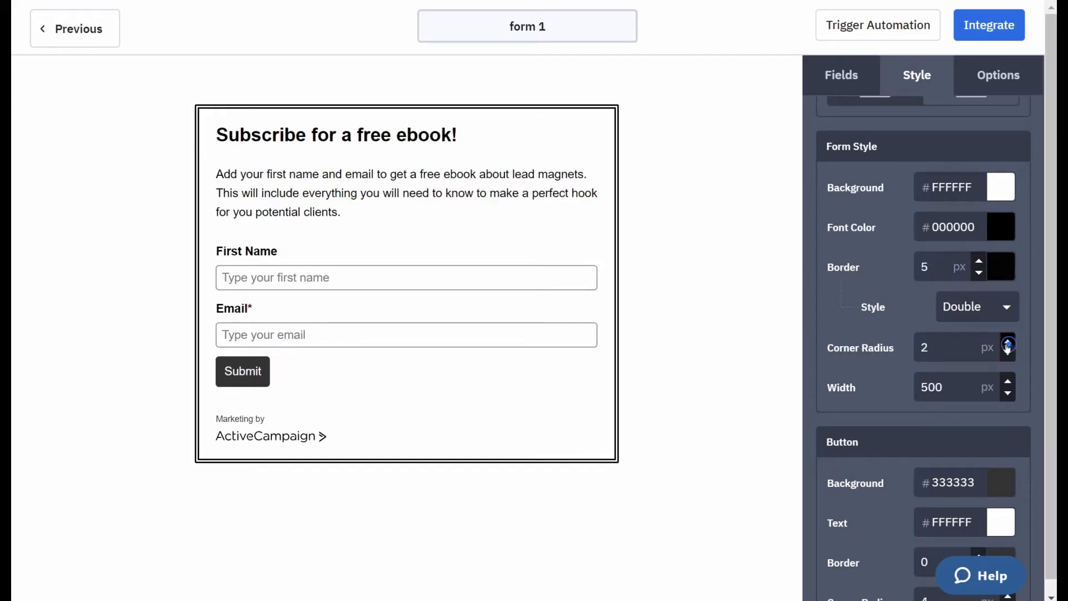
pyautogui.click(1008, 343)
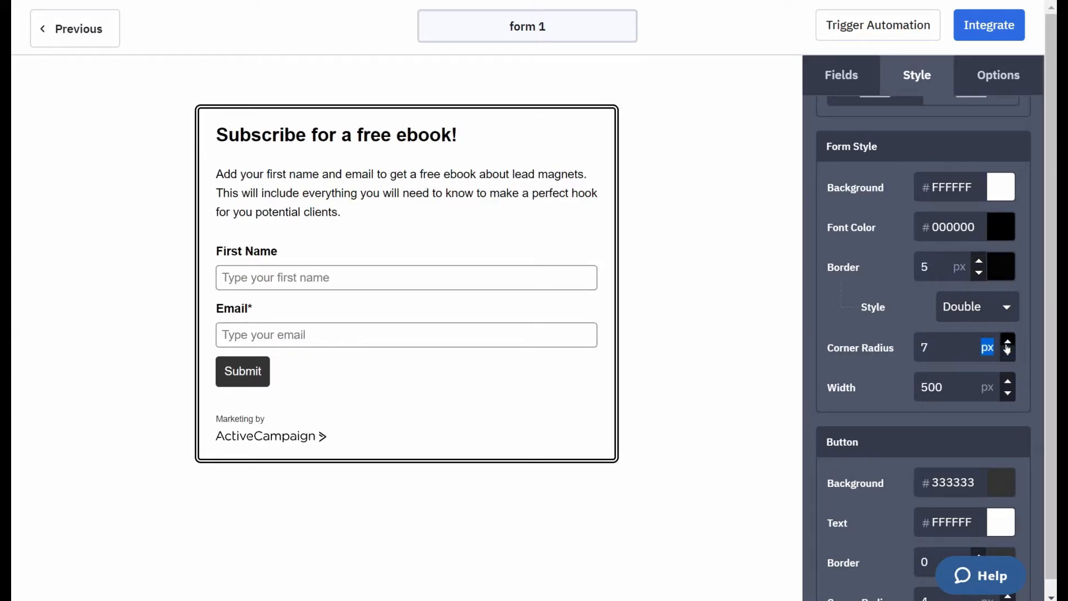
pyautogui.click(1008, 343)
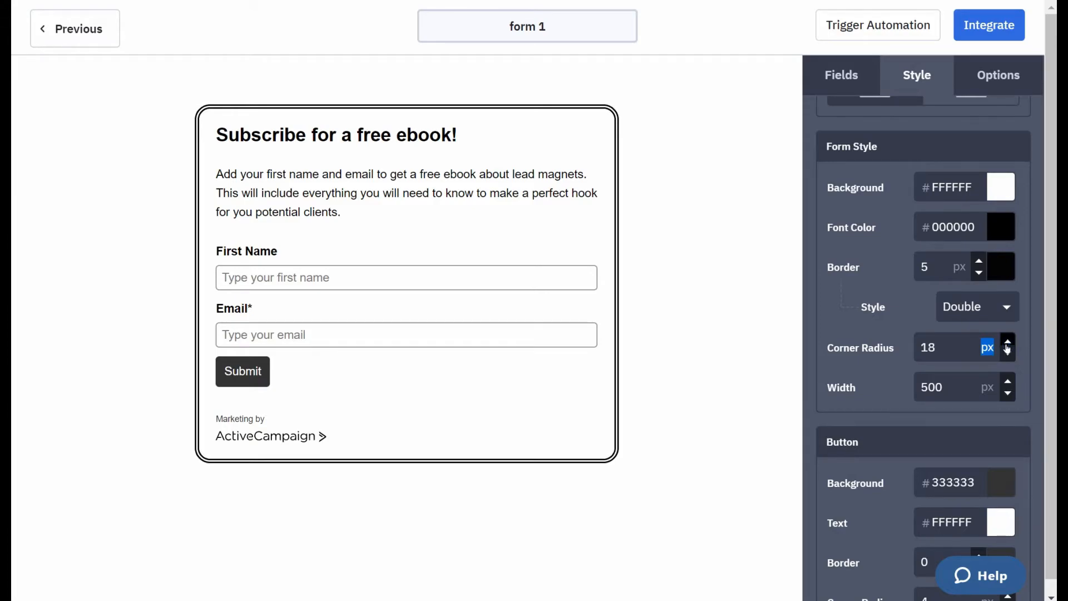
pyautogui.click(1007, 343)
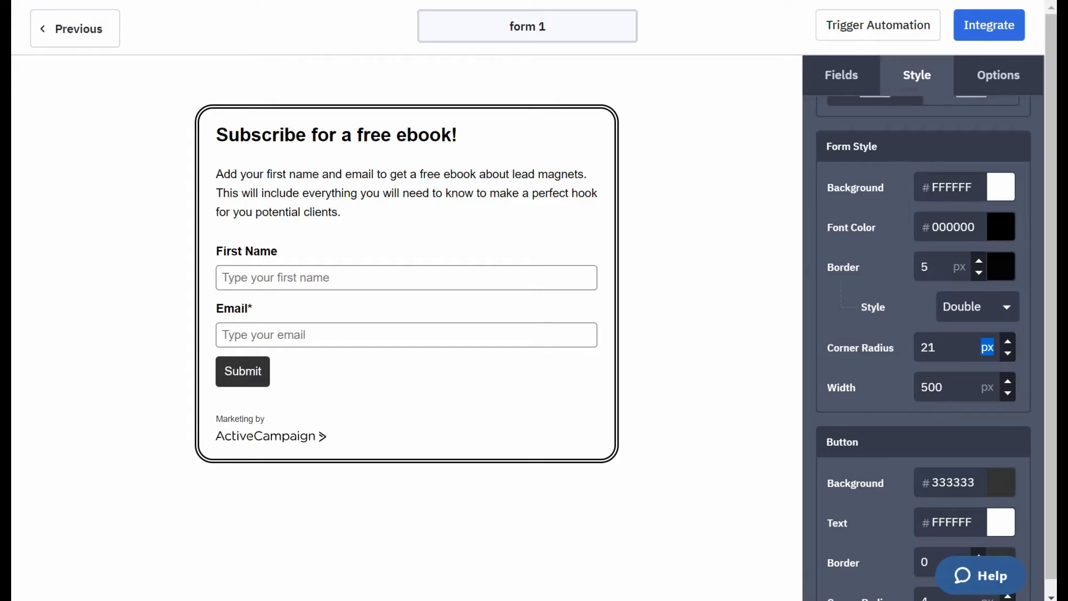
pyautogui.click(1008, 382)
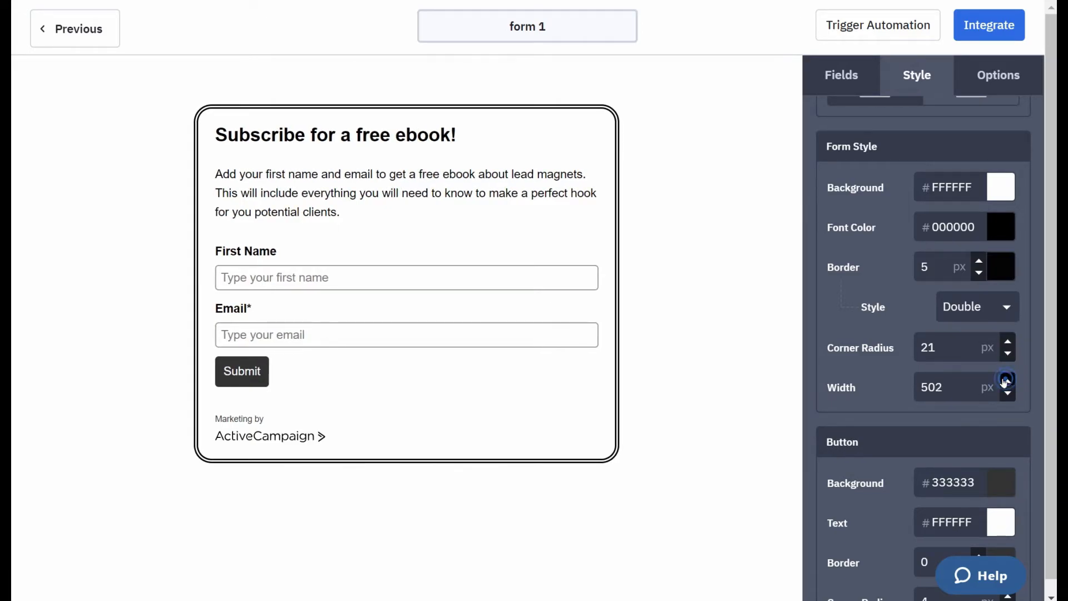
pyautogui.click(1008, 391)
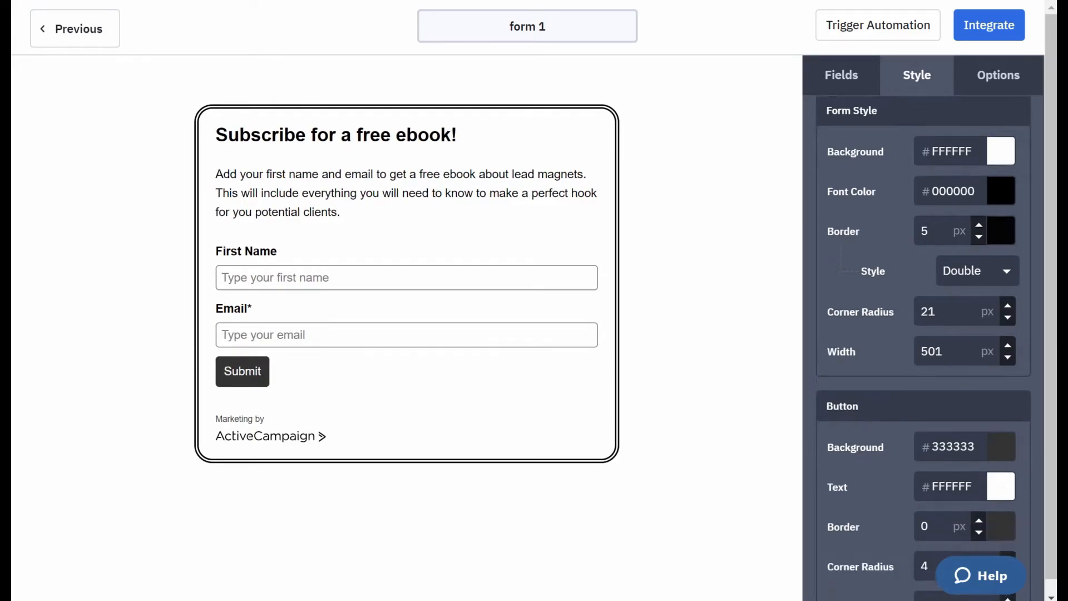
# Make the Submit button green with near-black text and a border around it
pyautogui.scroll(-3)
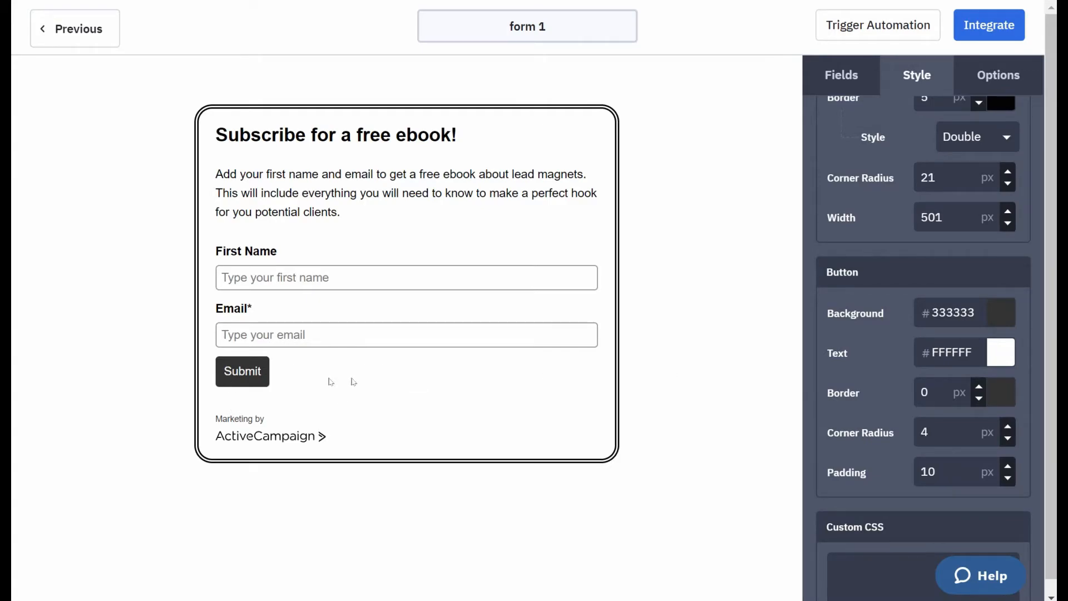
pyautogui.moveTo(927, 329)
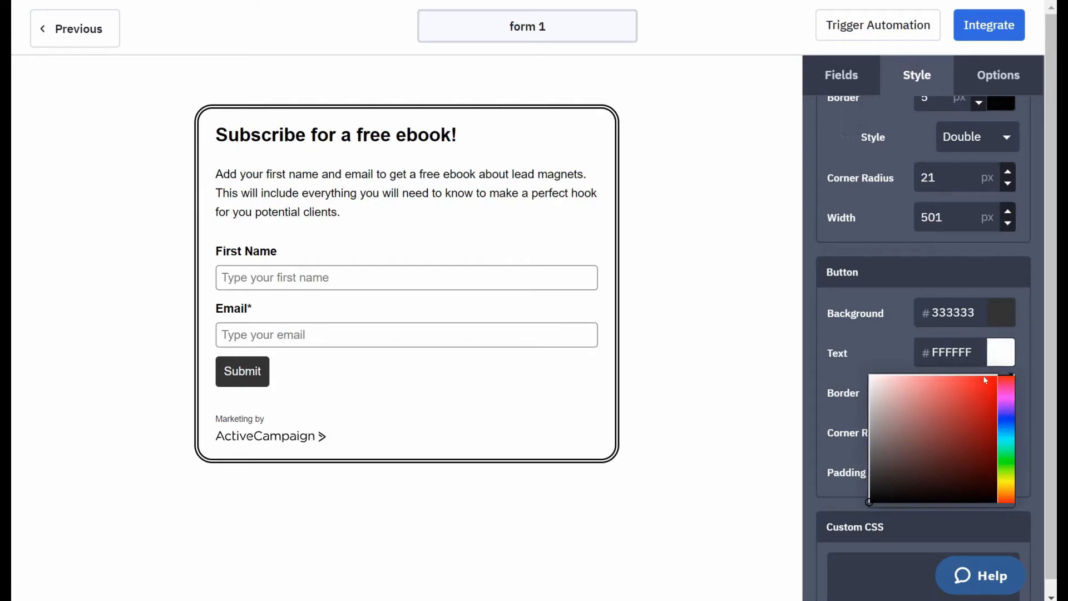
pyautogui.click(981, 445)
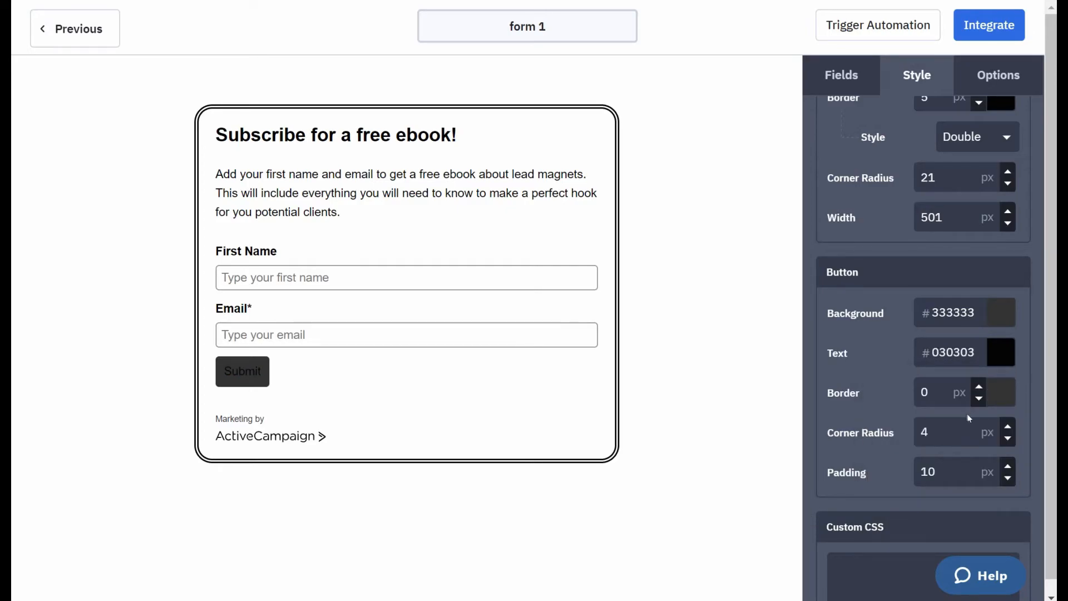
pyautogui.moveTo(993, 311)
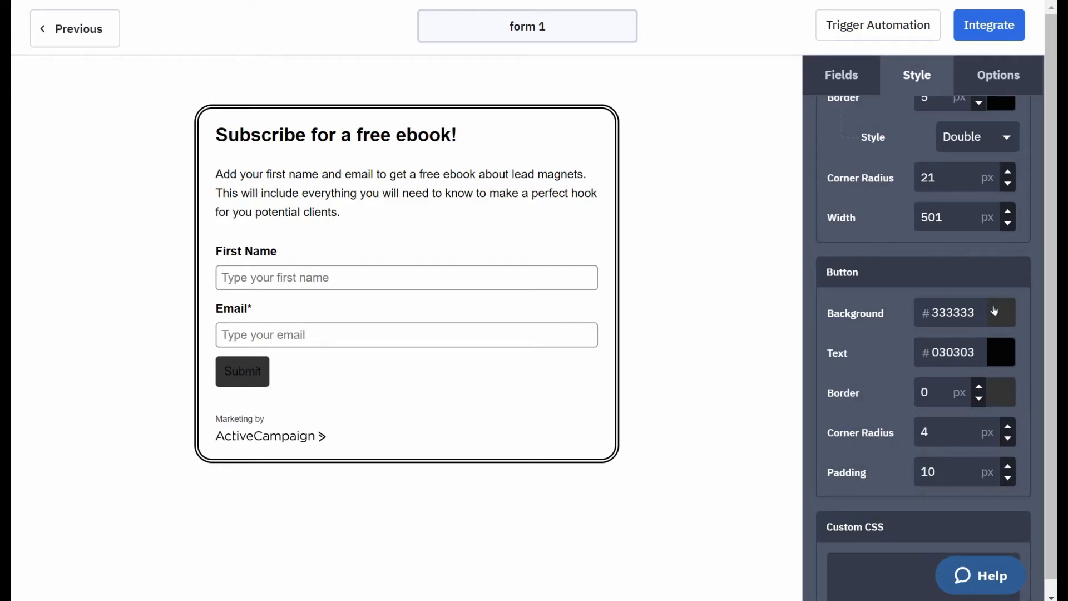
pyautogui.click(1000, 311)
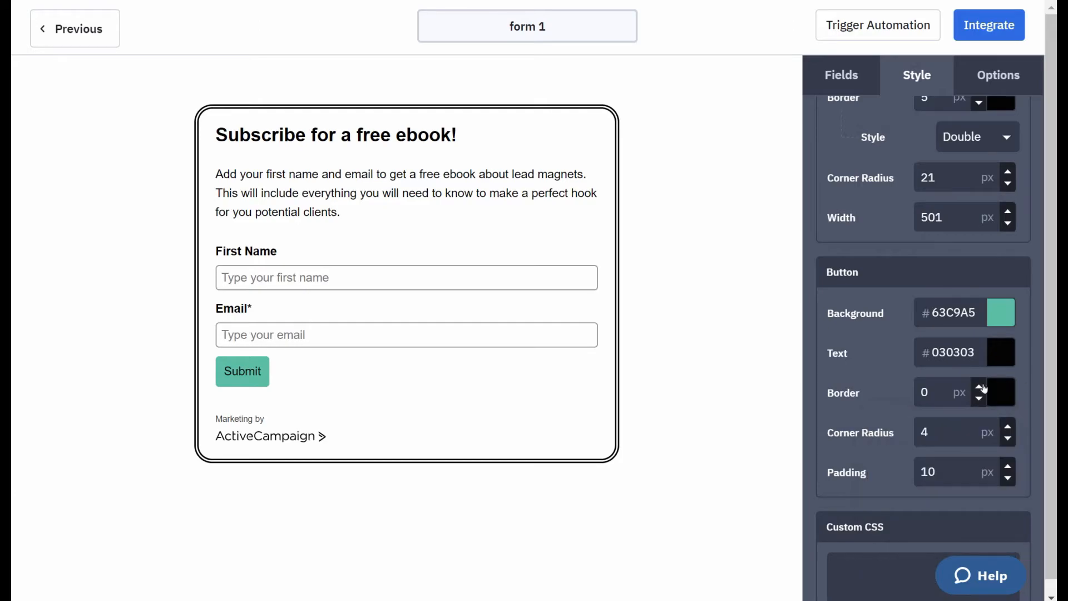
pyautogui.click(1009, 387)
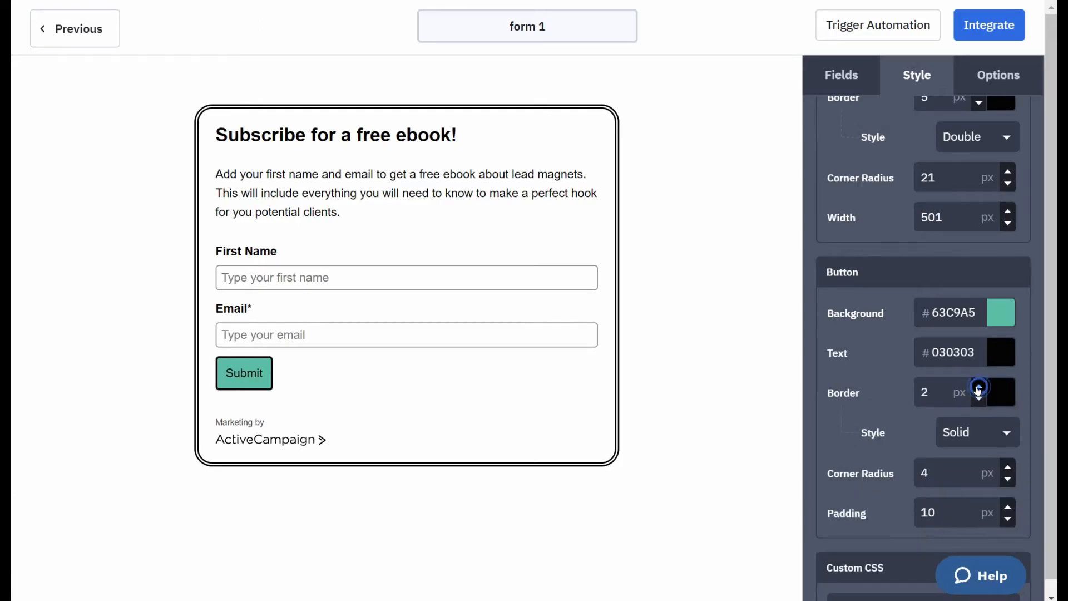
pyautogui.moveTo(1006, 466)
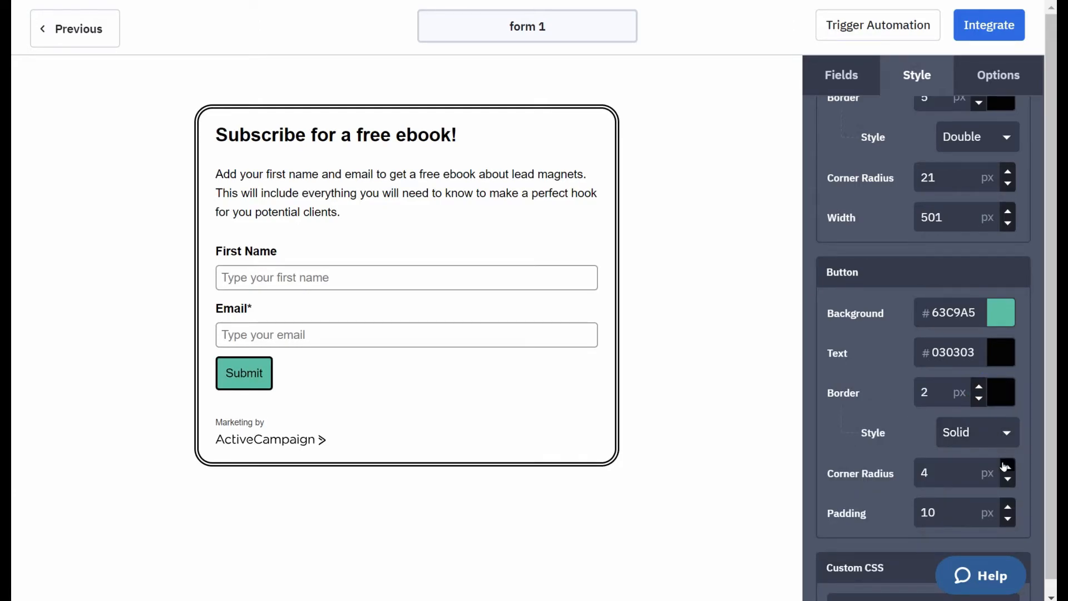
# Set the Submit button's corner radius to 9 and its padding to 12
pyautogui.click(1007, 468)
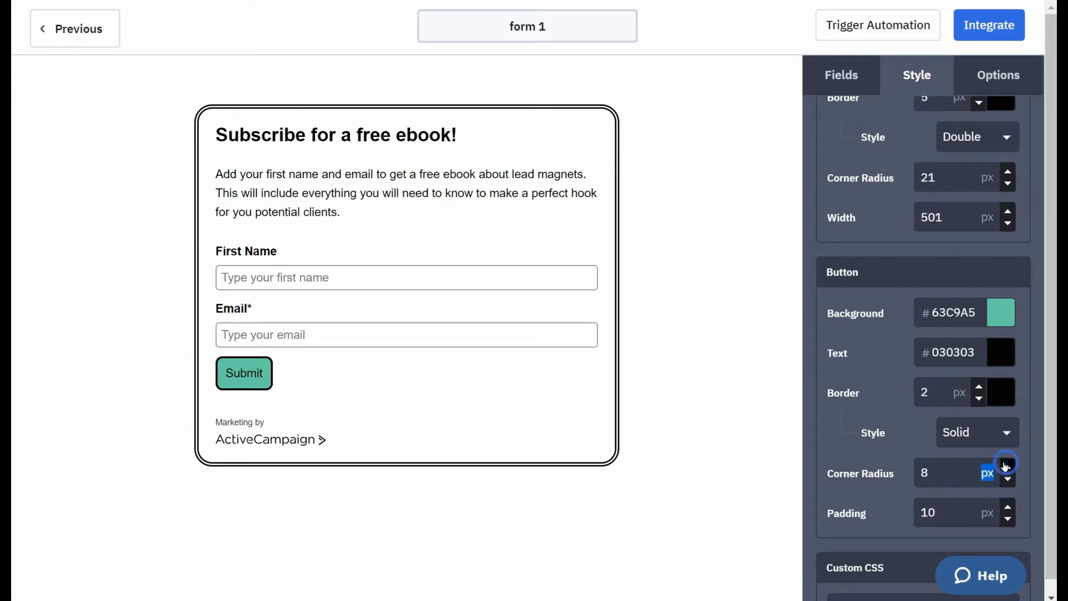
pyautogui.click(1008, 477)
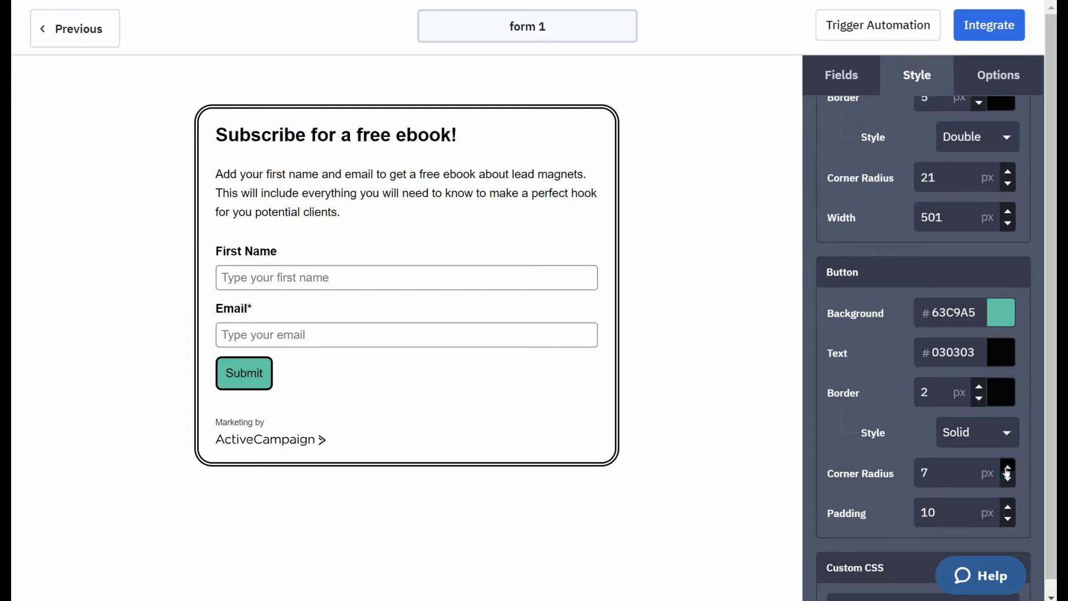
pyautogui.click(1008, 468)
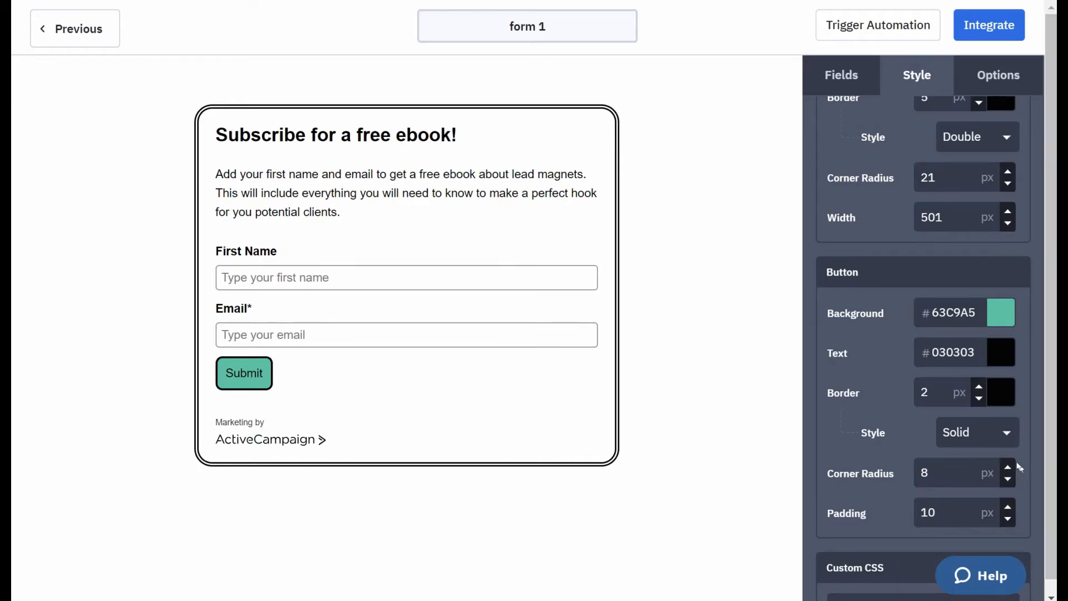
pyautogui.click(1008, 469)
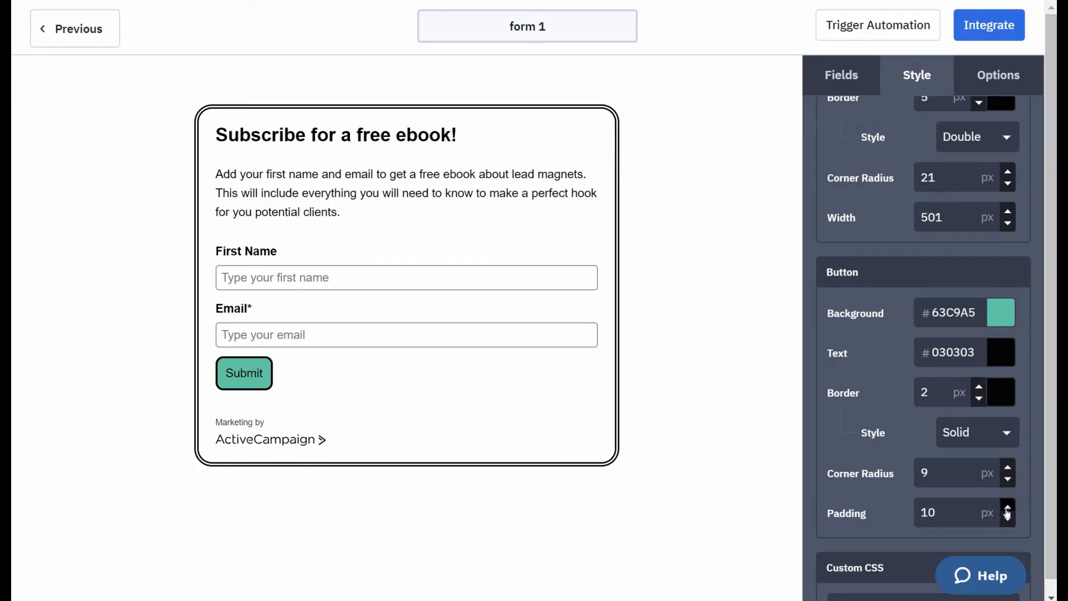
pyautogui.click(1008, 509)
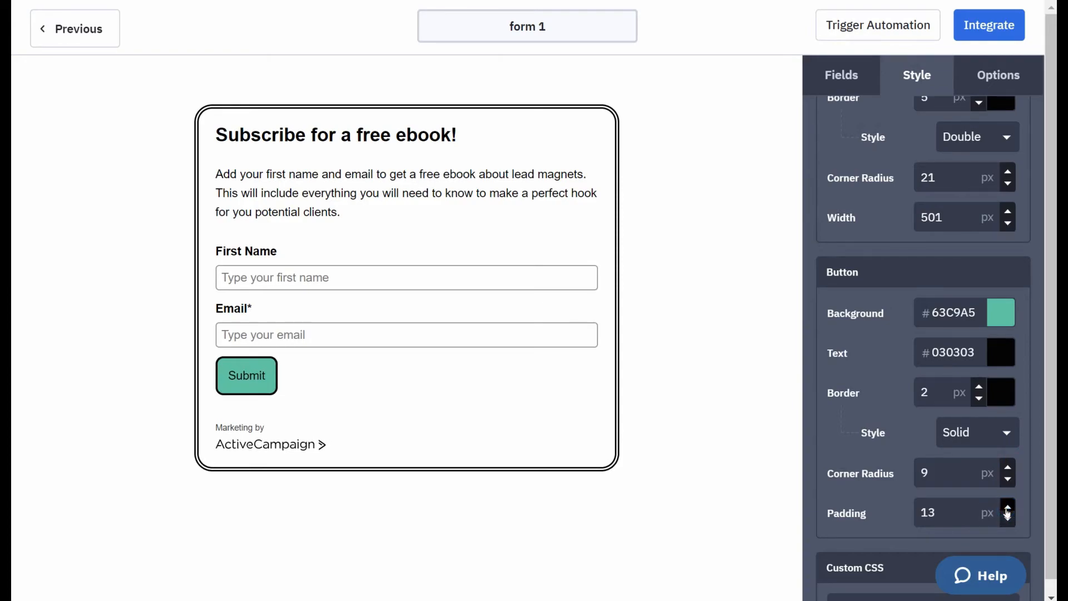
pyautogui.click(1007, 517)
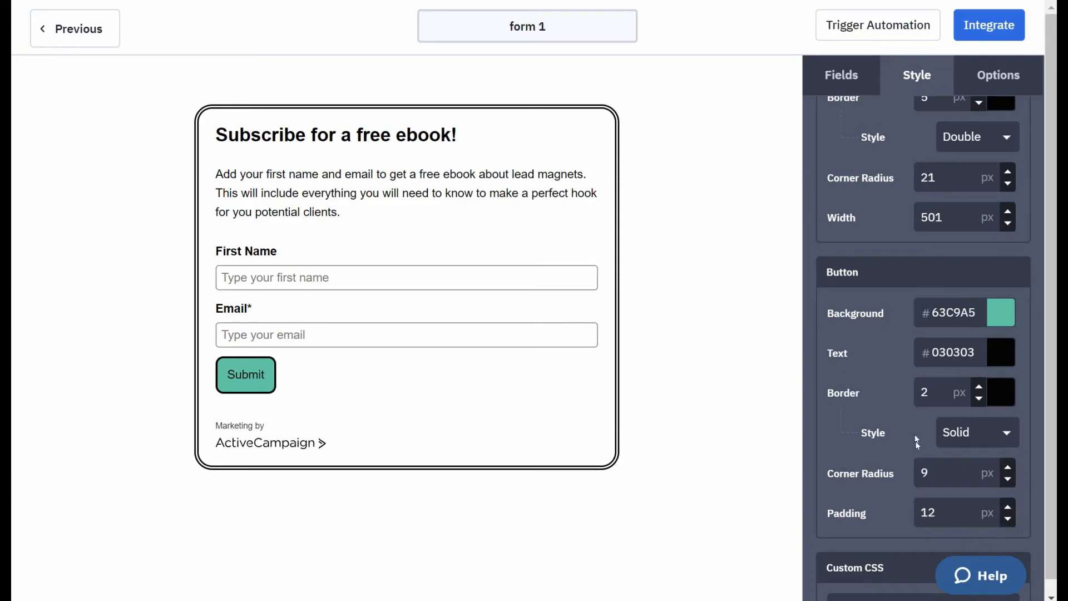
# In Options, review On Submit and keep the 'Thanks for signing up!' message
pyautogui.scroll(-3)
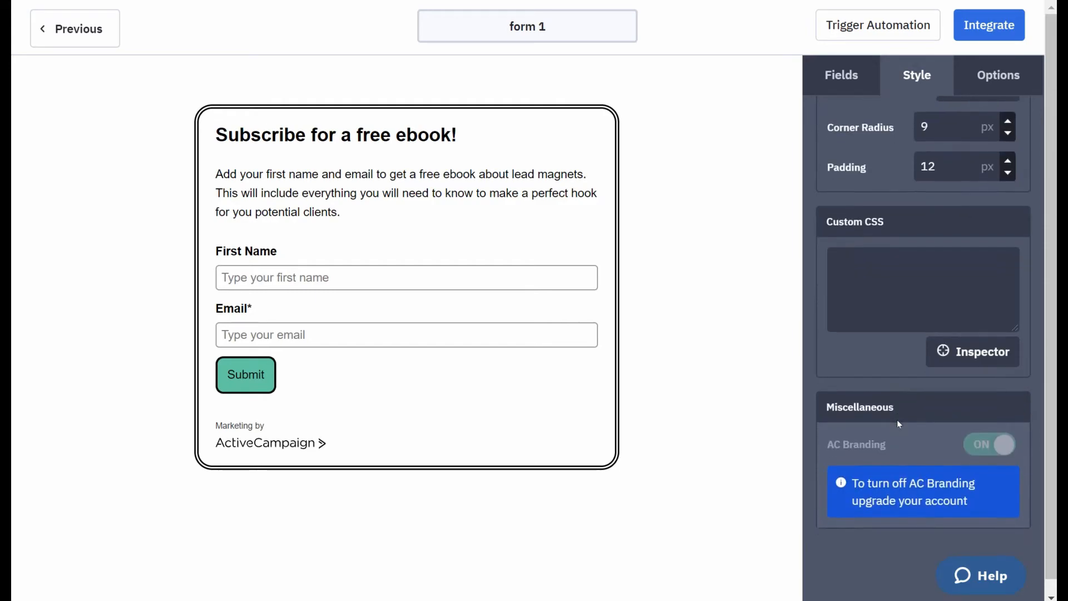
pyautogui.click(998, 75)
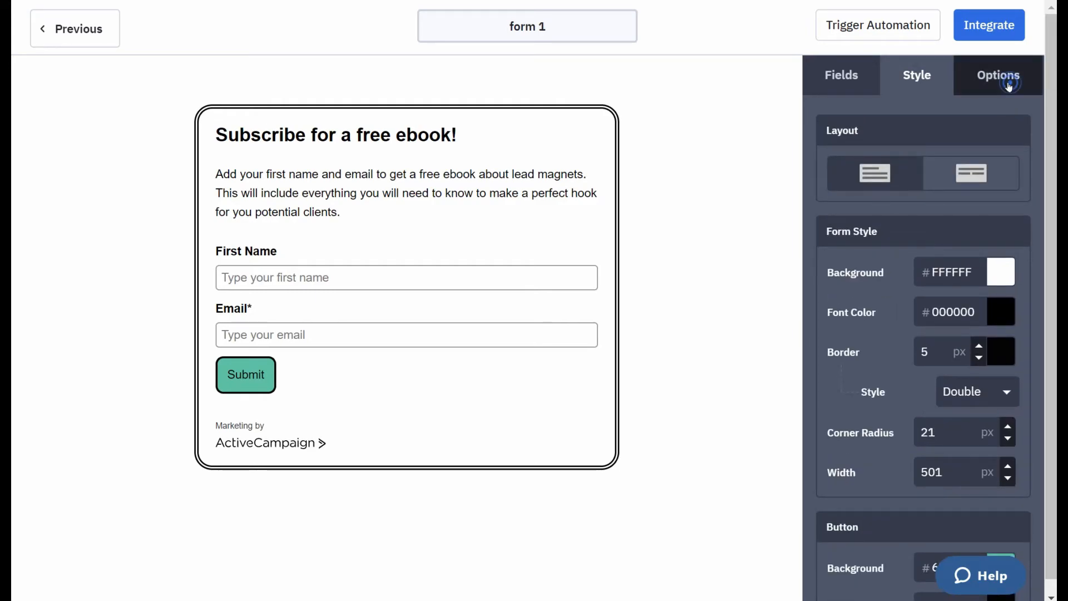
pyautogui.click(997, 75)
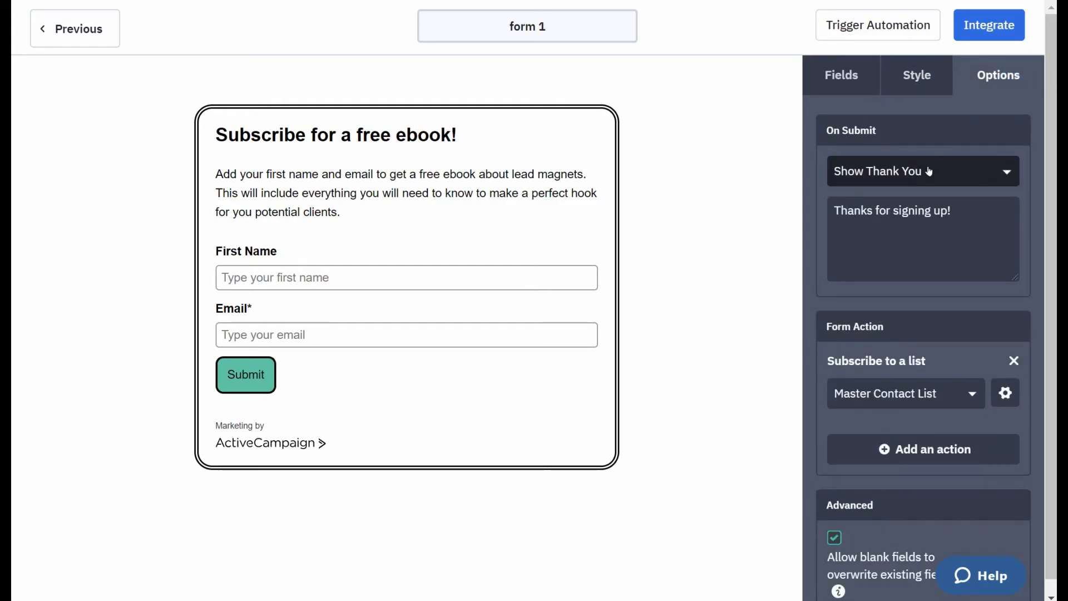
pyautogui.click(922, 171)
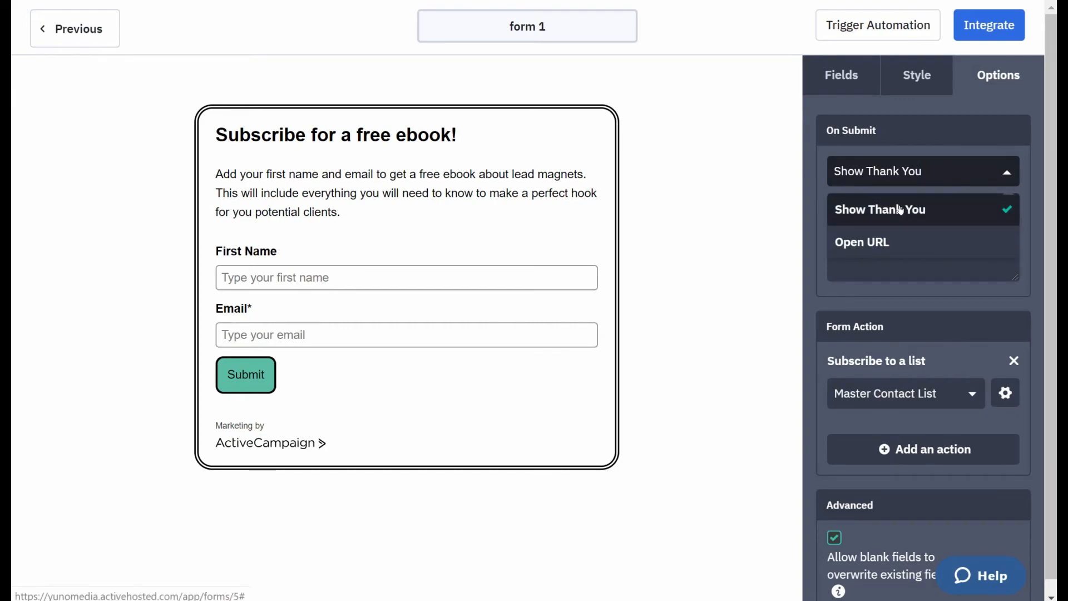
pyautogui.moveTo(862, 241)
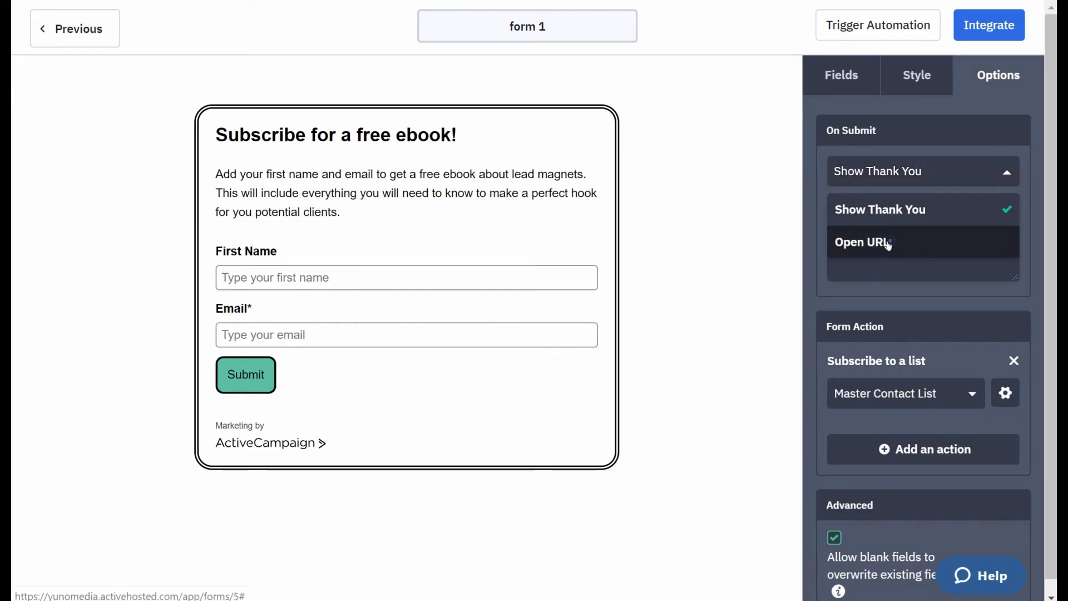
pyautogui.click(860, 241)
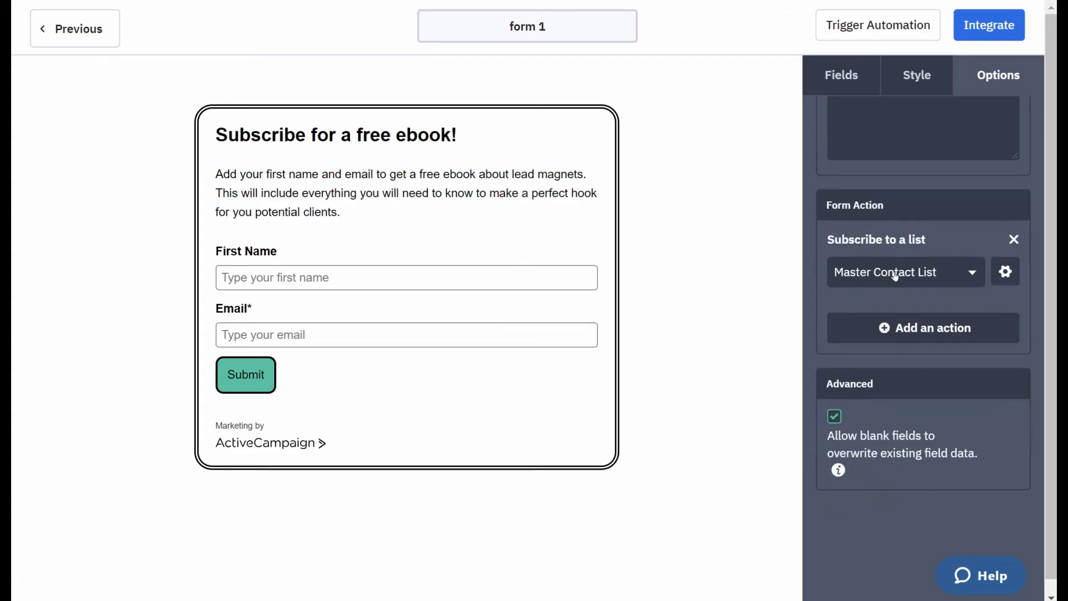
# Review the subscribe-to-list selector, start Add an action and view the available action types
pyautogui.click(903, 271)
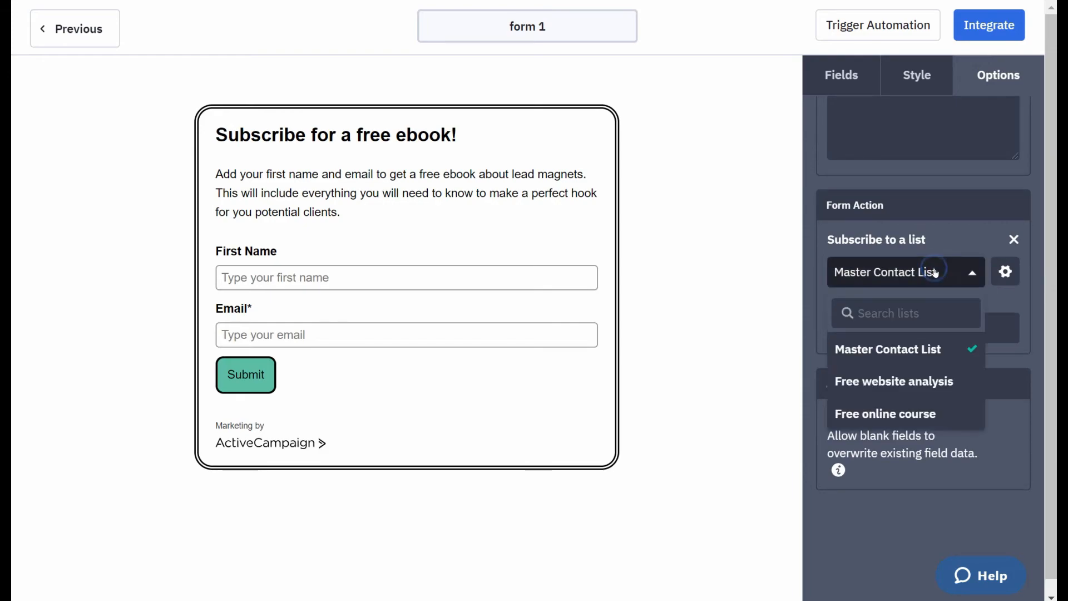
pyautogui.click(931, 327)
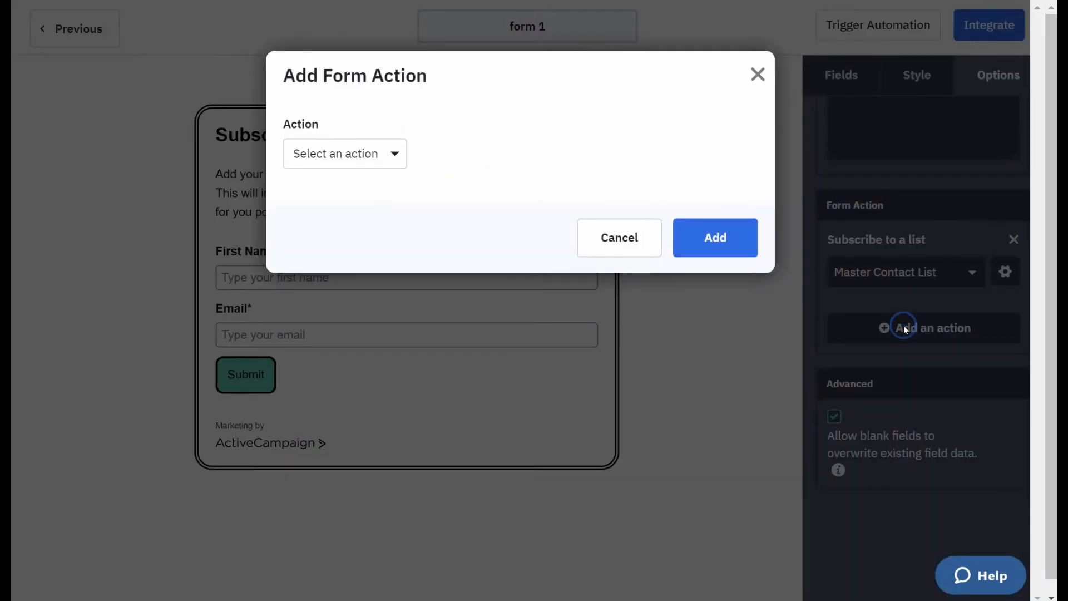
pyautogui.click(344, 154)
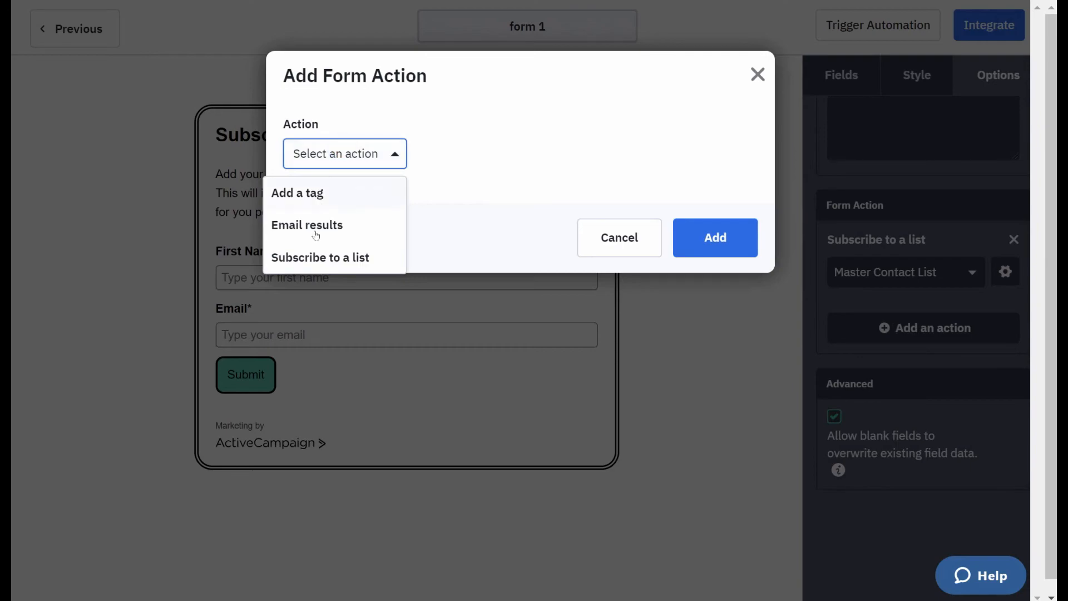
pyautogui.moveTo(333, 231)
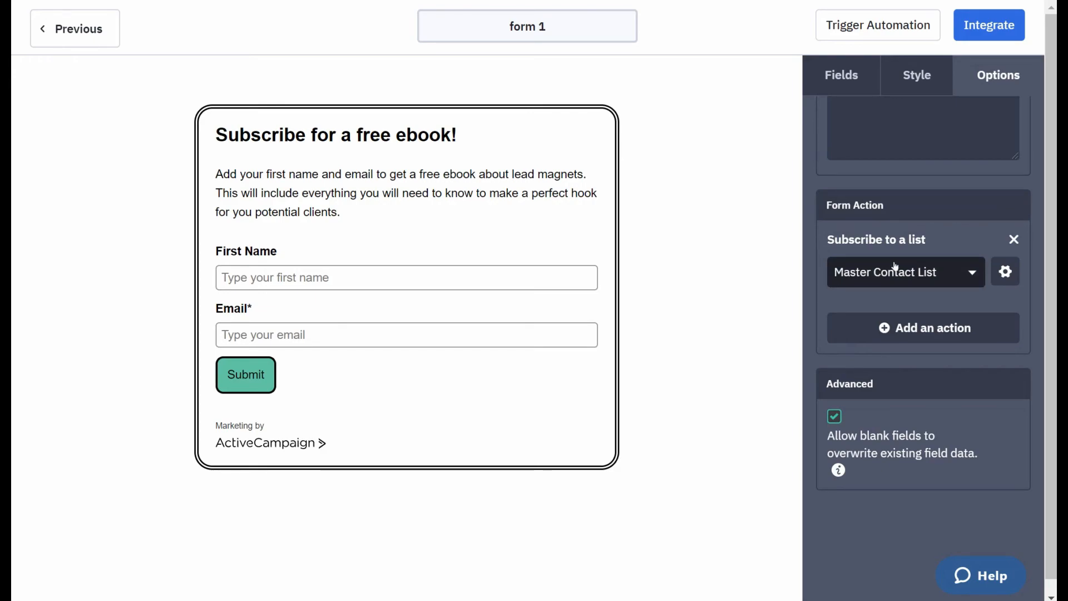
pyautogui.scroll(3)
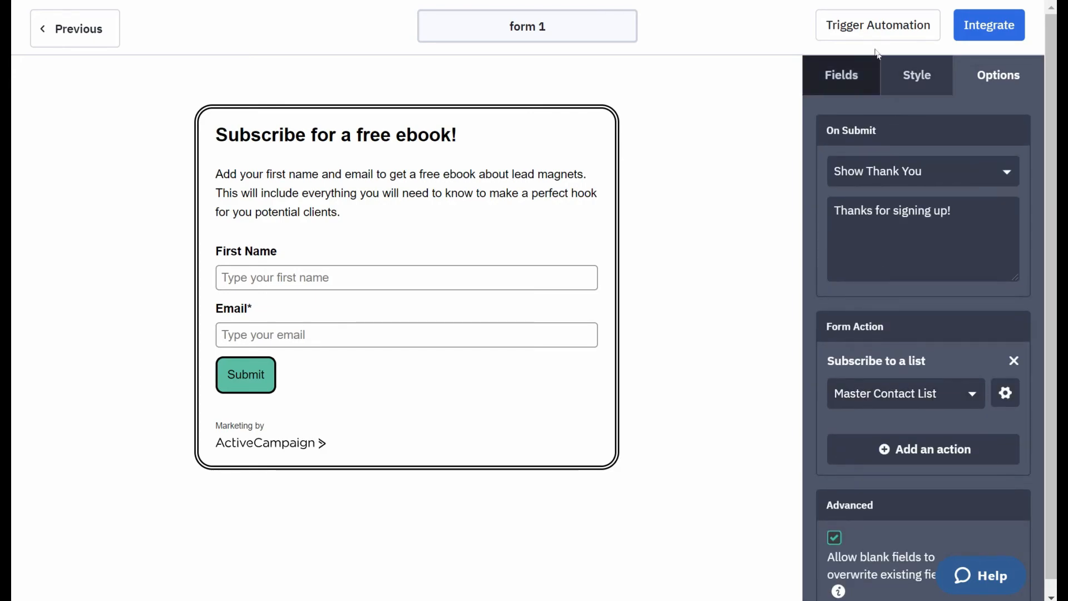
pyautogui.moveTo(877, 29)
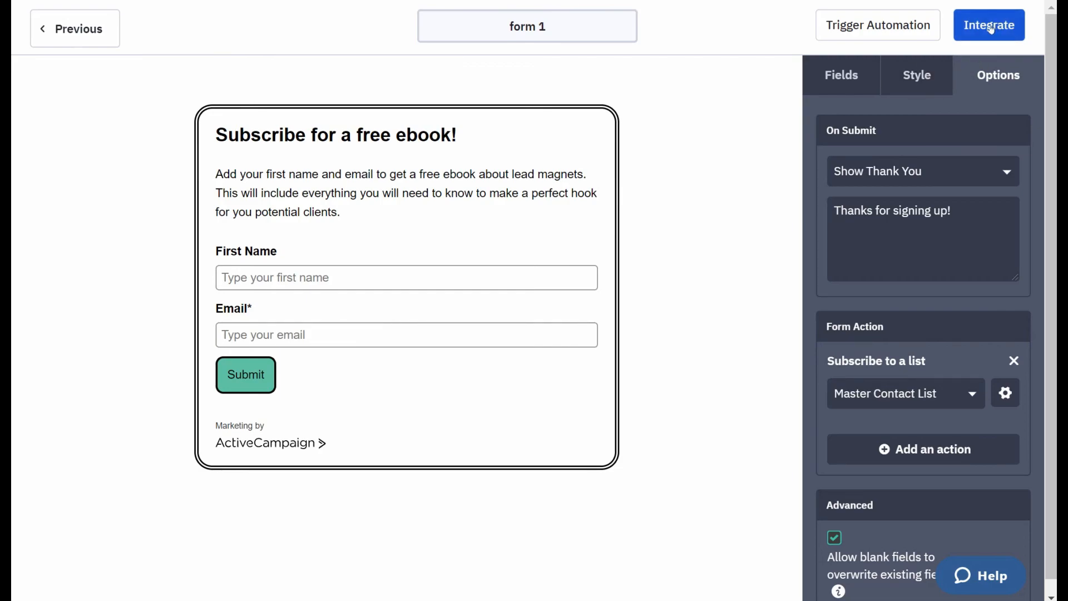
# On Integrate Your Form, select the Simple Embed code and show the form's shareable link
pyautogui.click(987, 25)
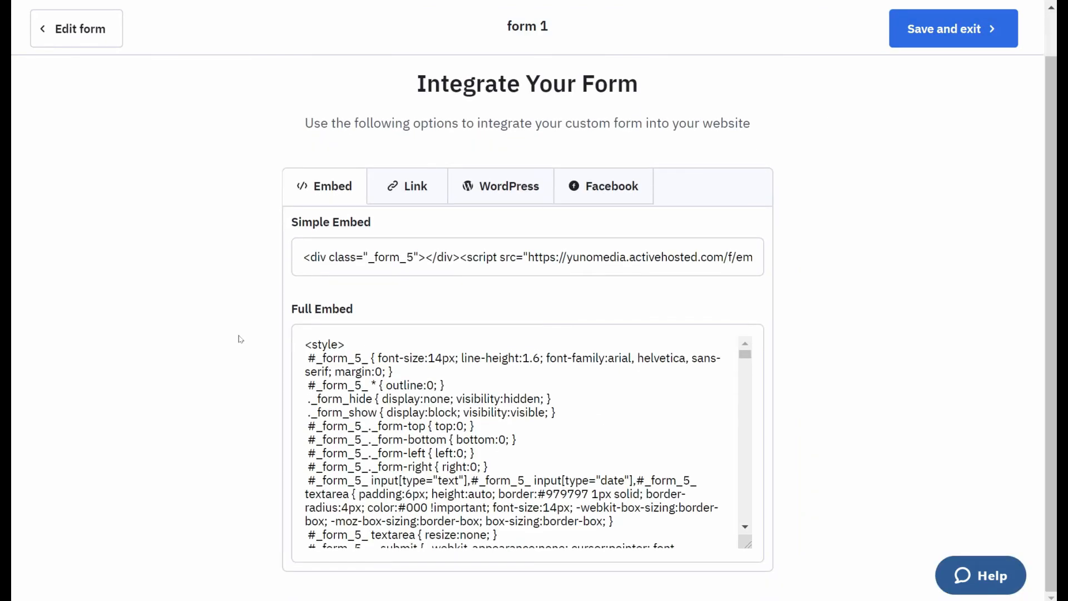
pyautogui.click(526, 257)
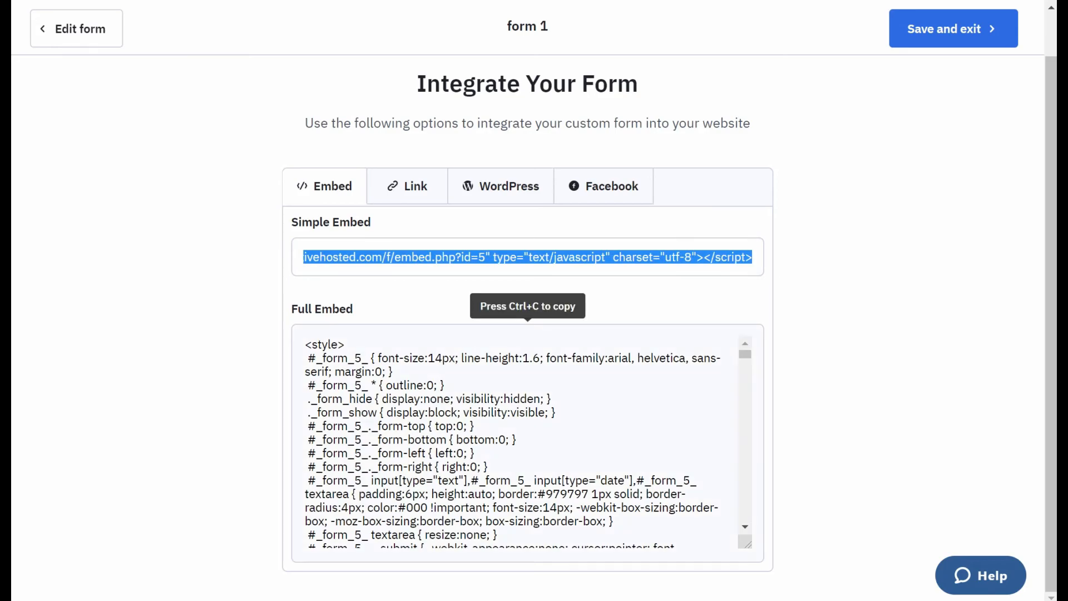
pyautogui.click(415, 186)
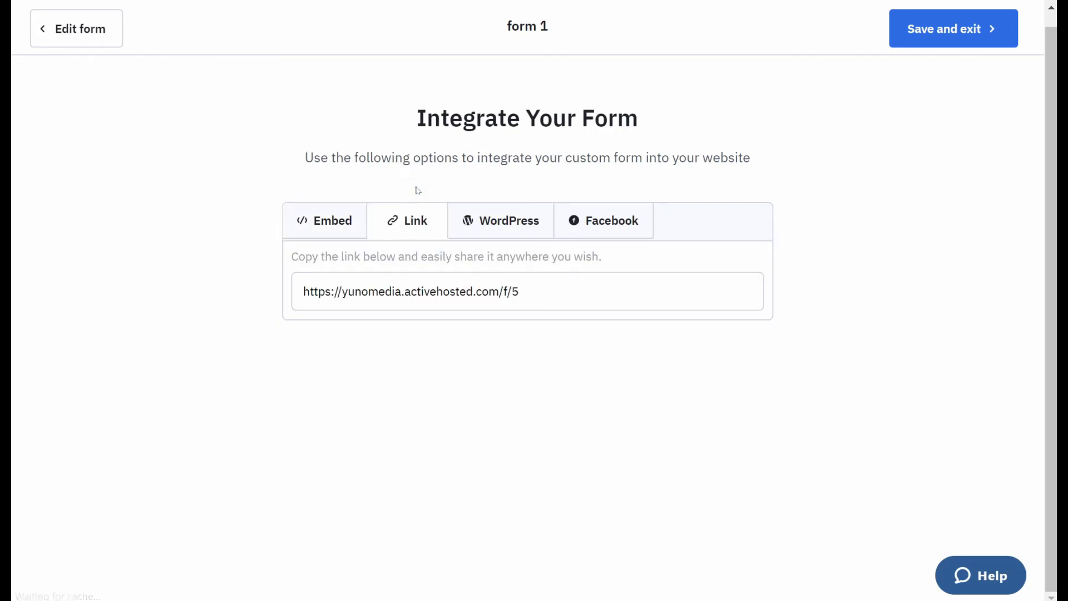
pyautogui.moveTo(230, 302)
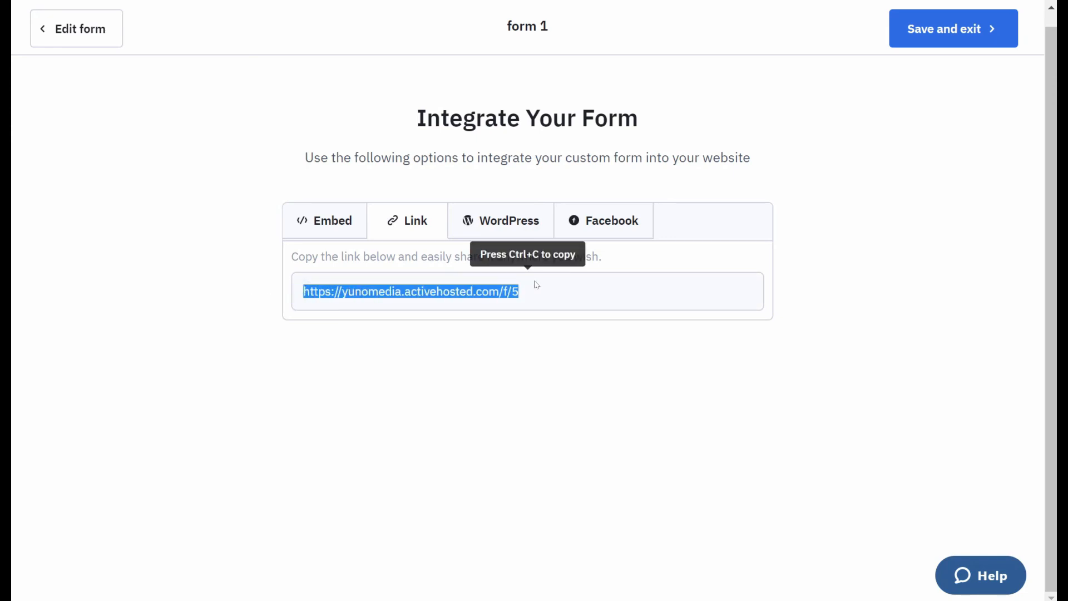
pyautogui.moveTo(329, 306)
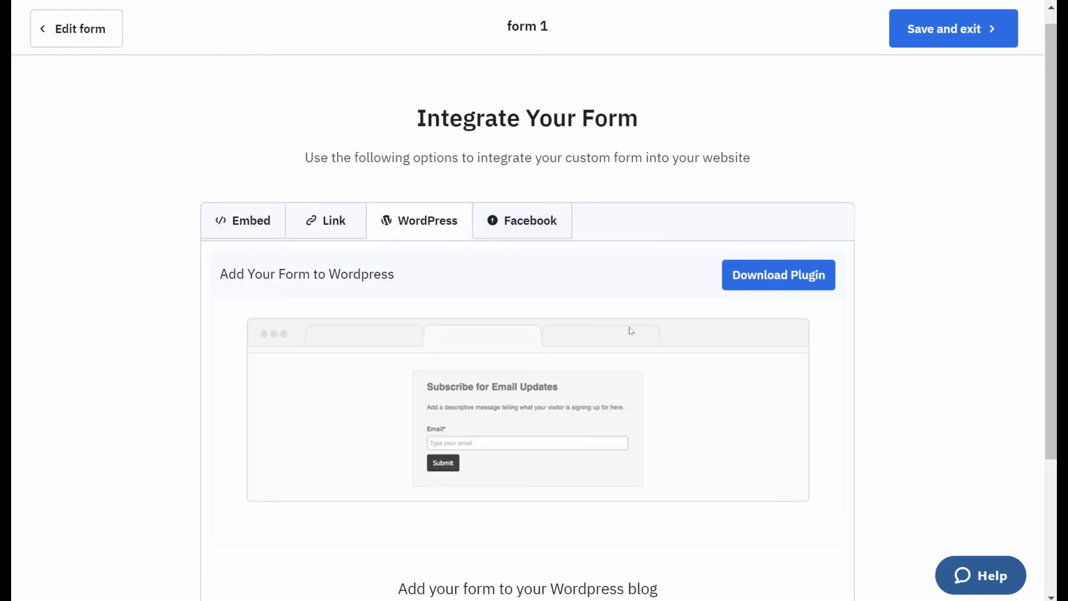
# Scroll through the WordPress option and browse the Facebook page-tab preview slides
pyautogui.scroll(-3)
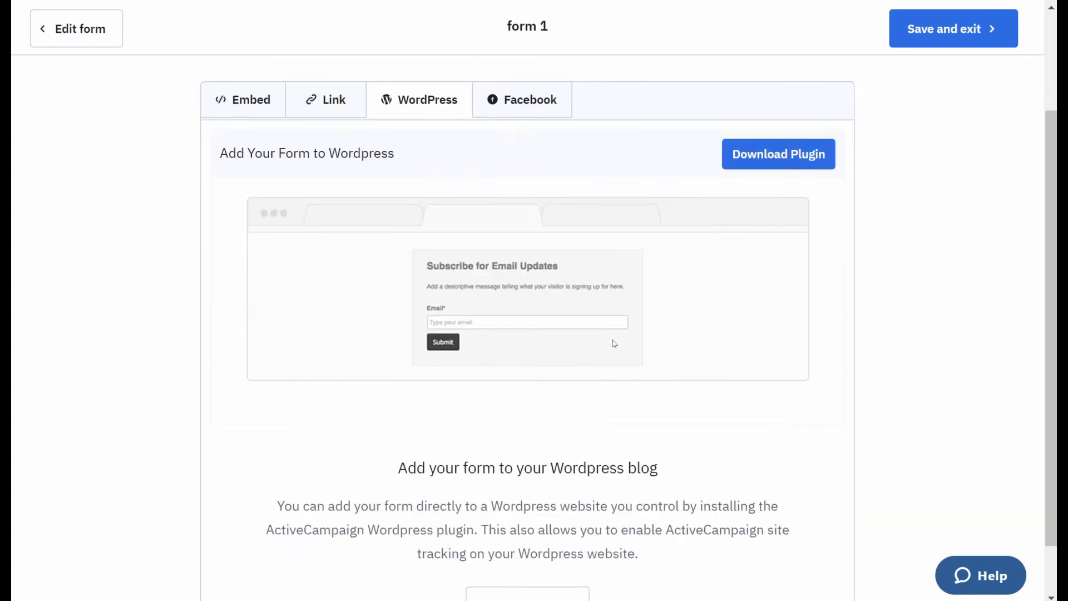
pyautogui.scroll(3)
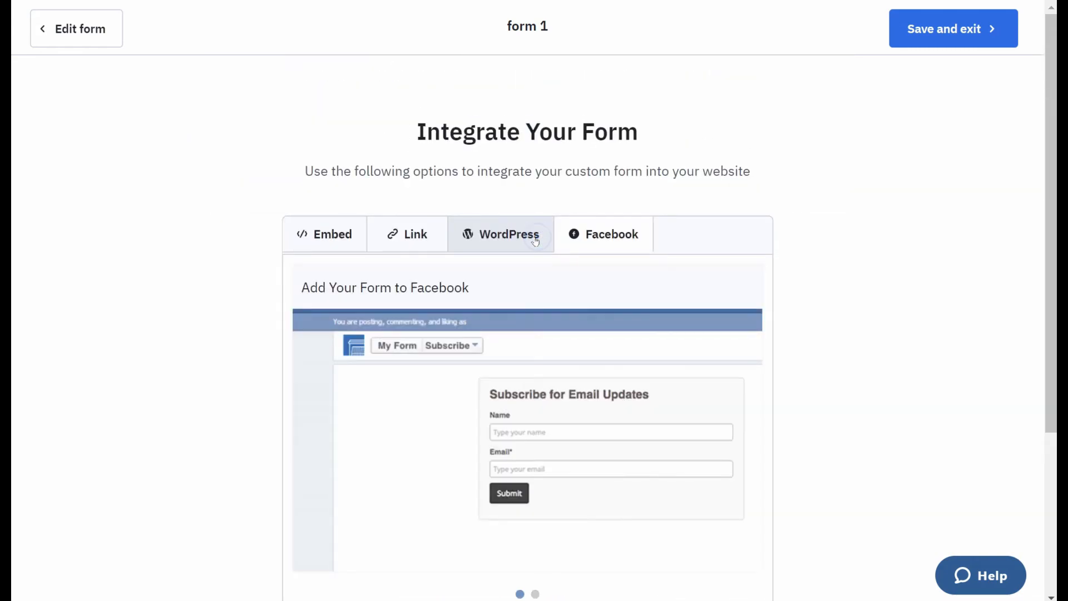
pyautogui.scroll(-3)
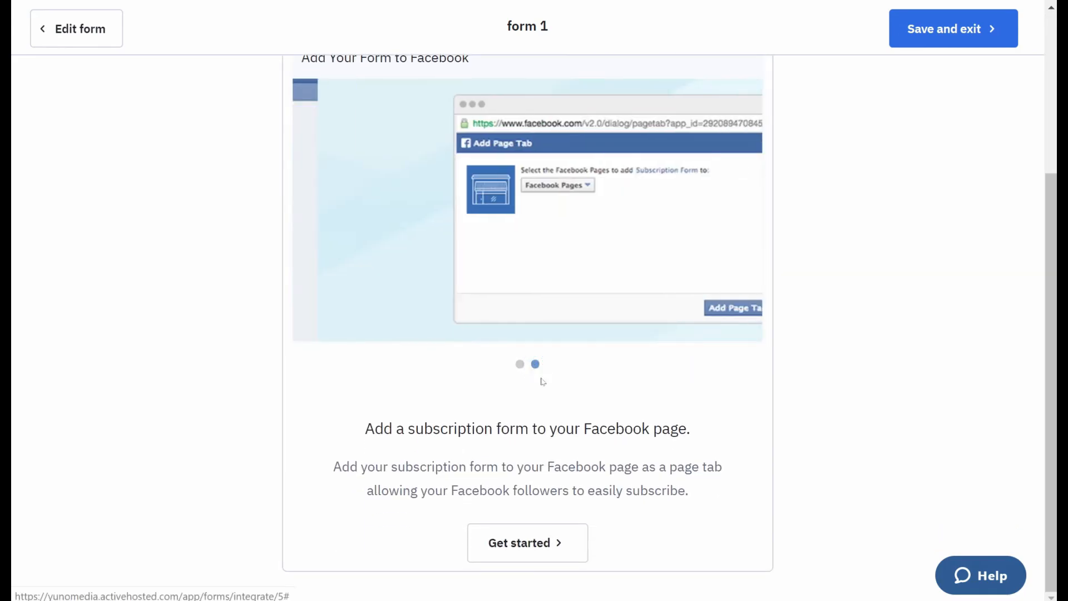
pyautogui.click(519, 363)
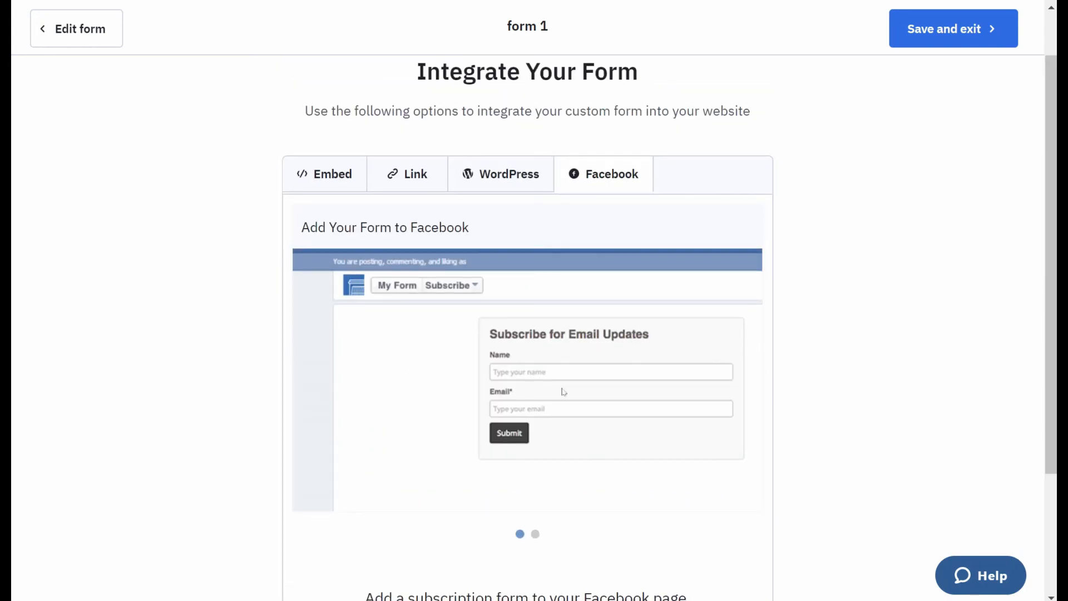
pyautogui.moveTo(549, 406)
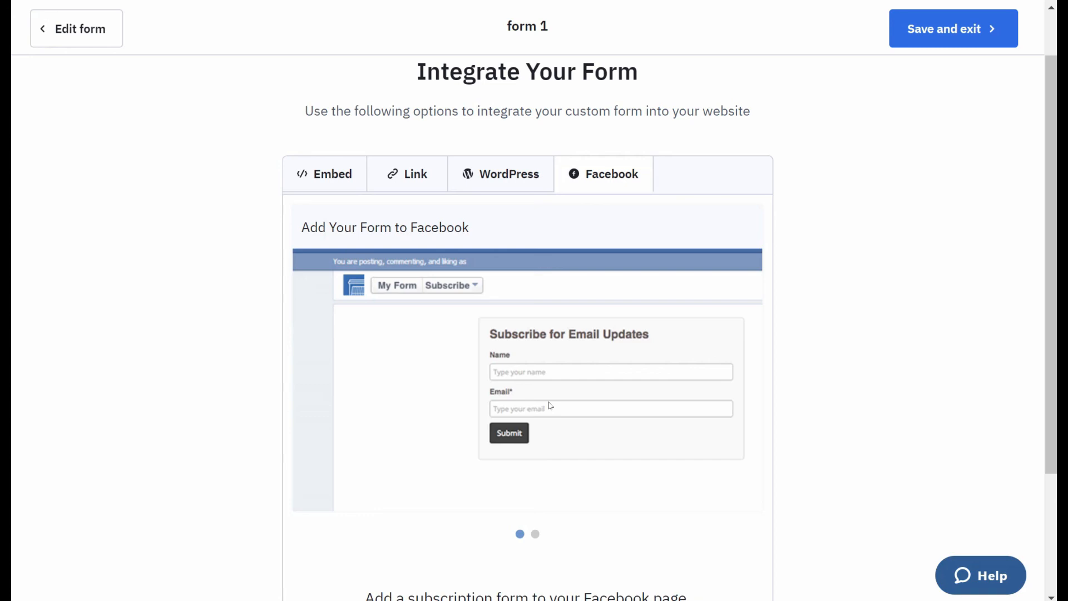
pyautogui.moveTo(558, 411)
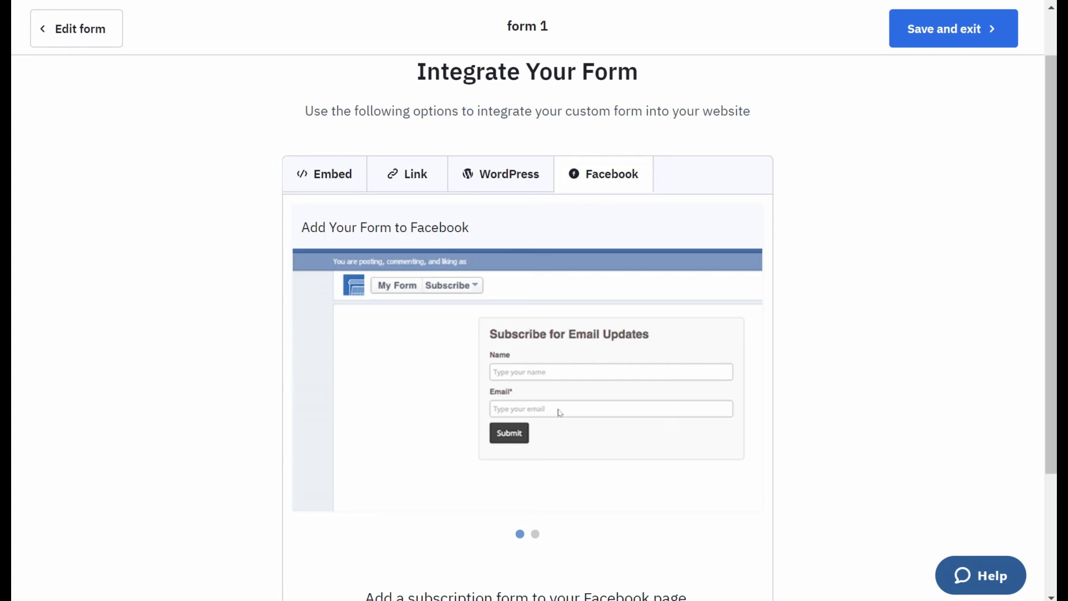